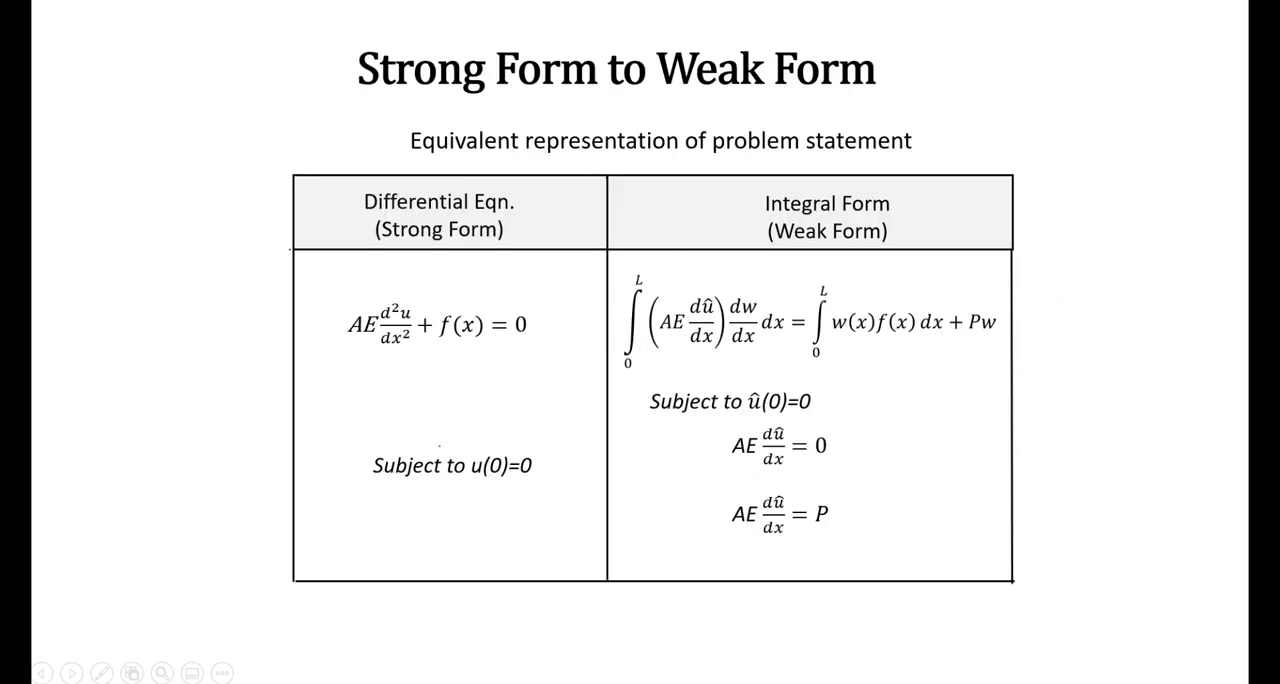
Step: Mark u in the strong-form equation with red ink as the exact solution
left_click_drag(540, 310, 615, 315)
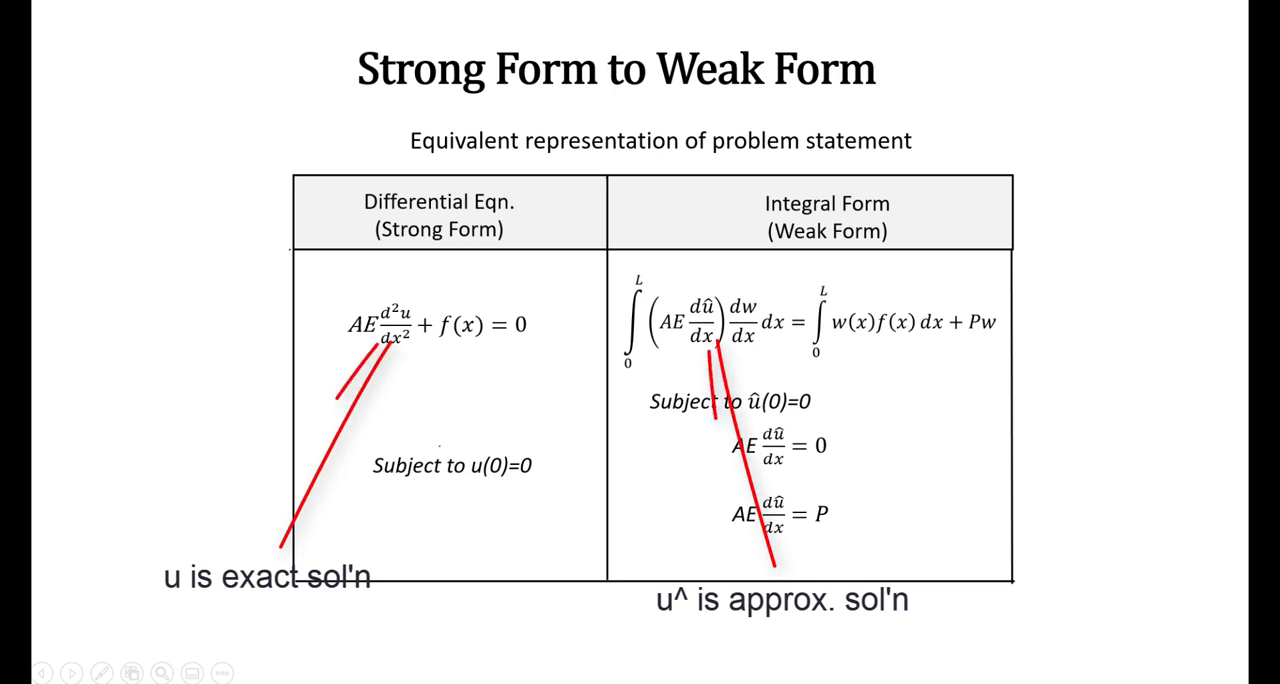
Step: Erase the red ink notes about u and û from the strong-versus-weak form slide
left_click_drag(380, 410, 400, 340)
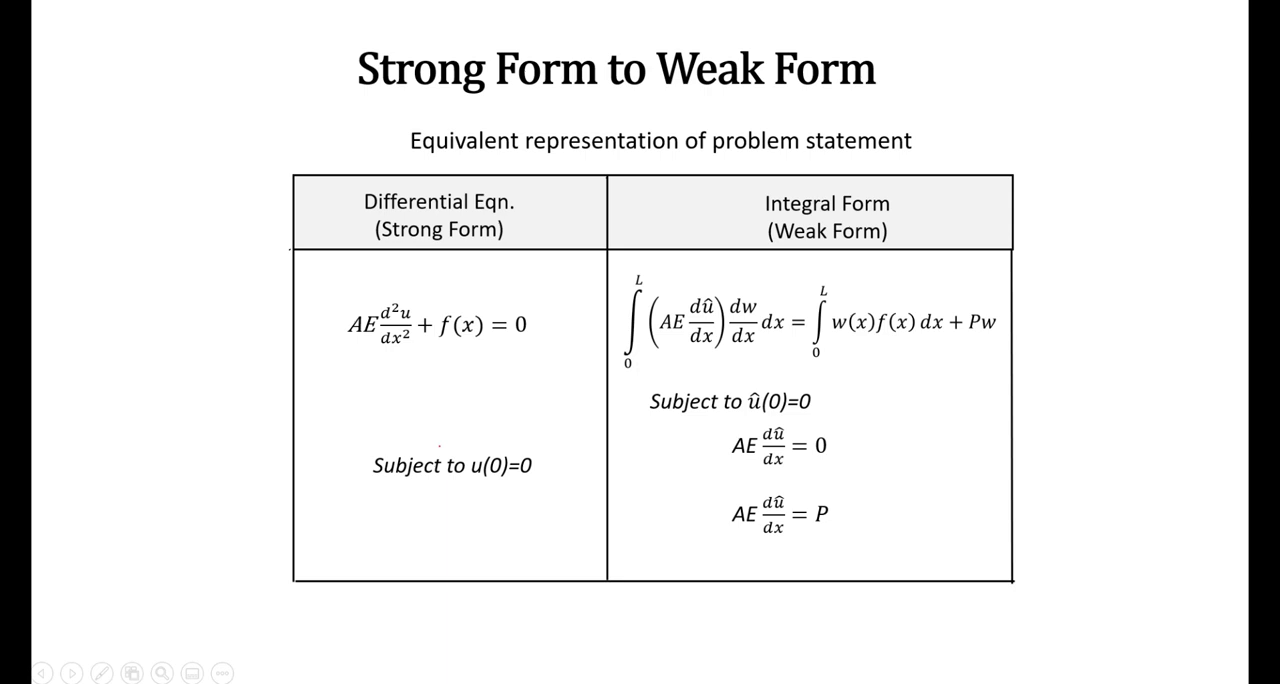
Step: Type the red note 'Minimize (residue= (u-u^))' below the strong-form equations
type("Minimize (residue= (u-u^))")
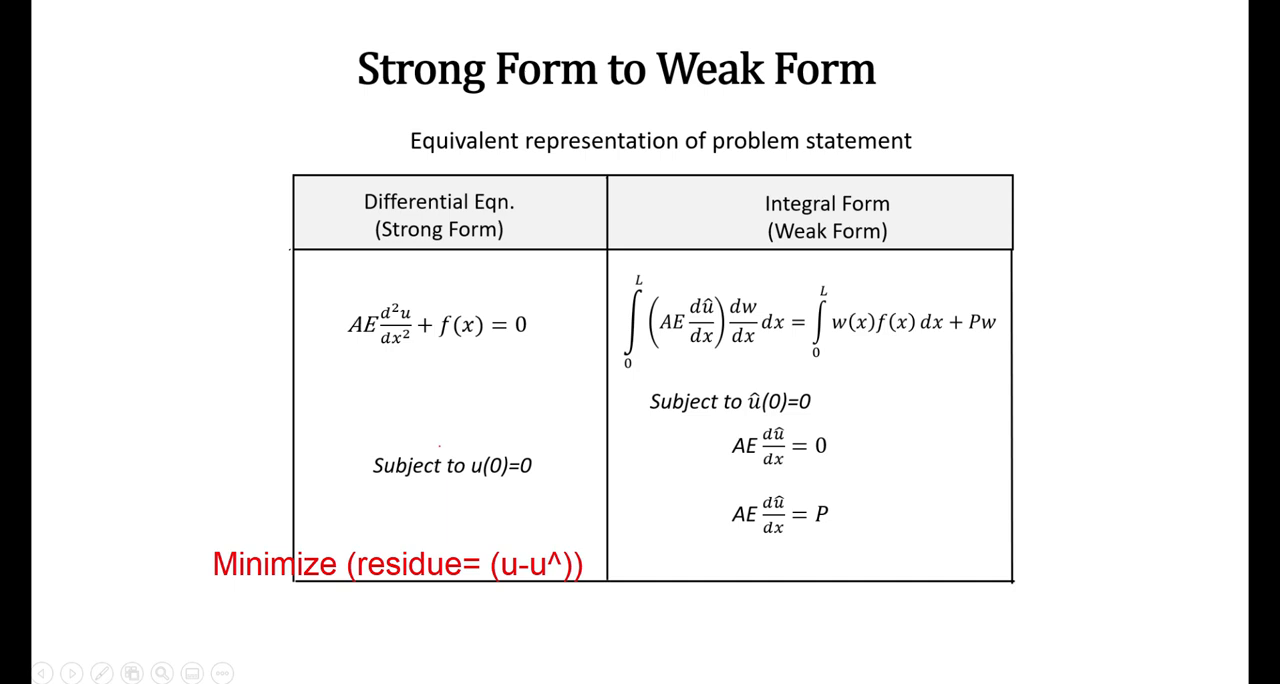
key("Right")
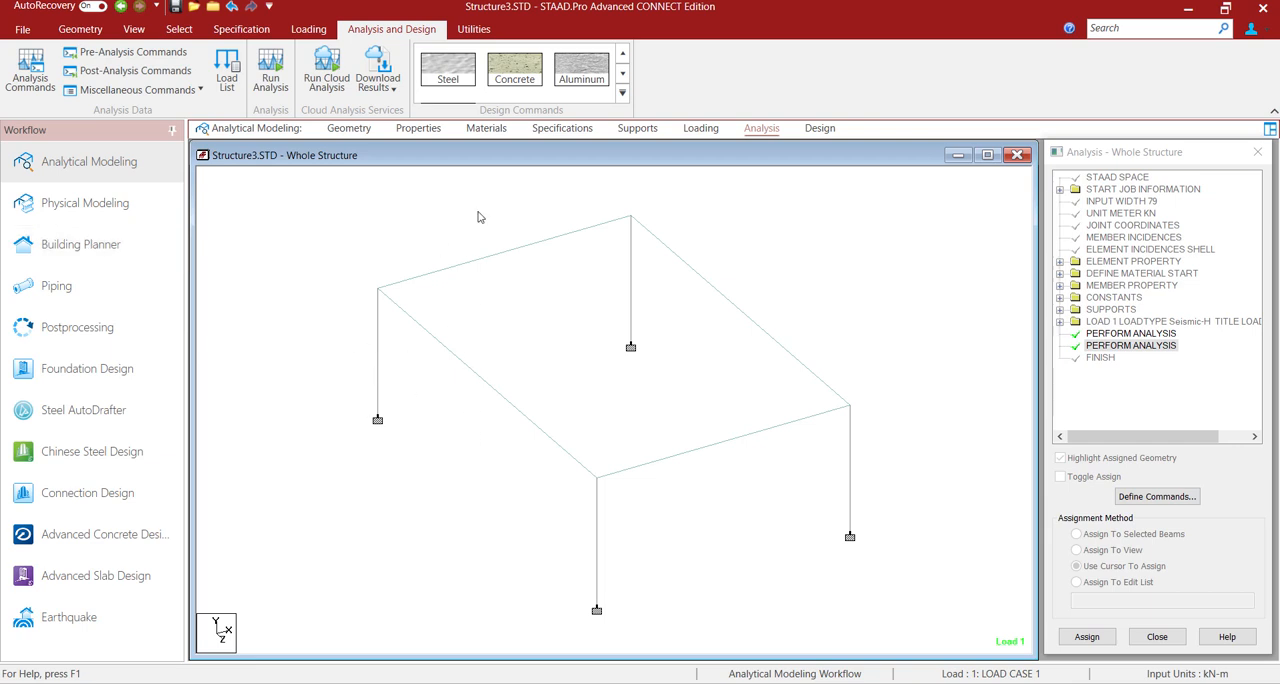
mouse_move(423, 280)
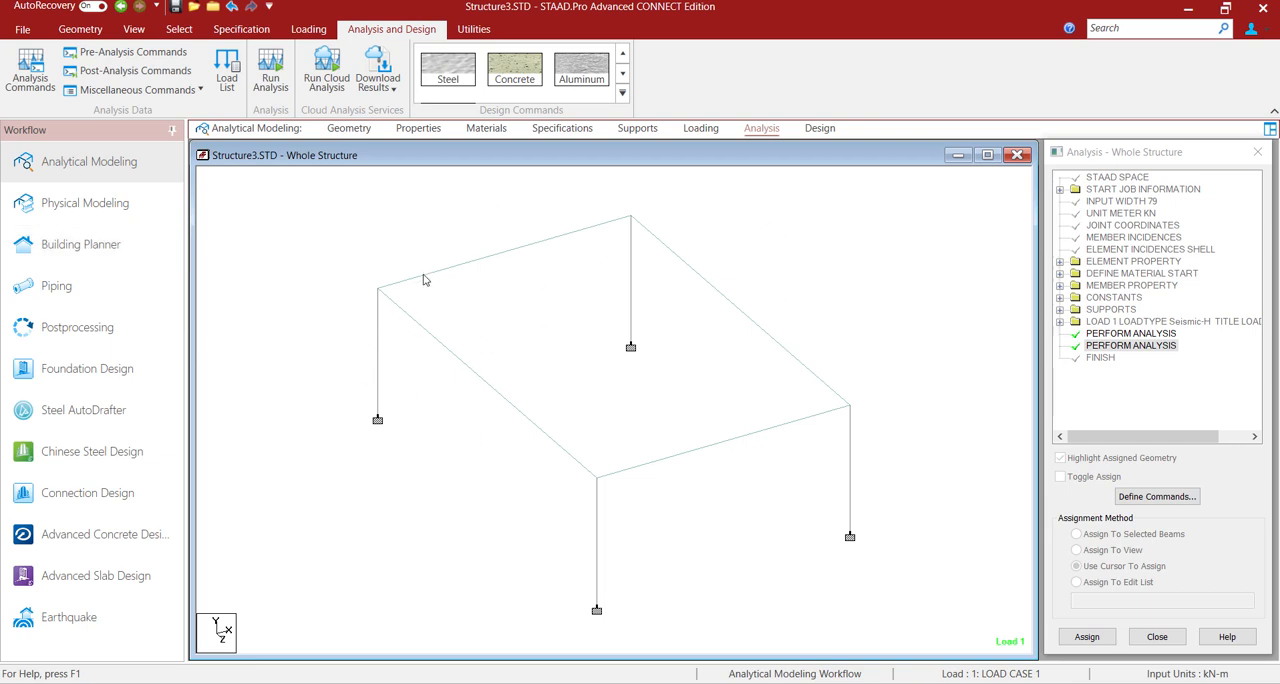
mouse_move(697, 328)
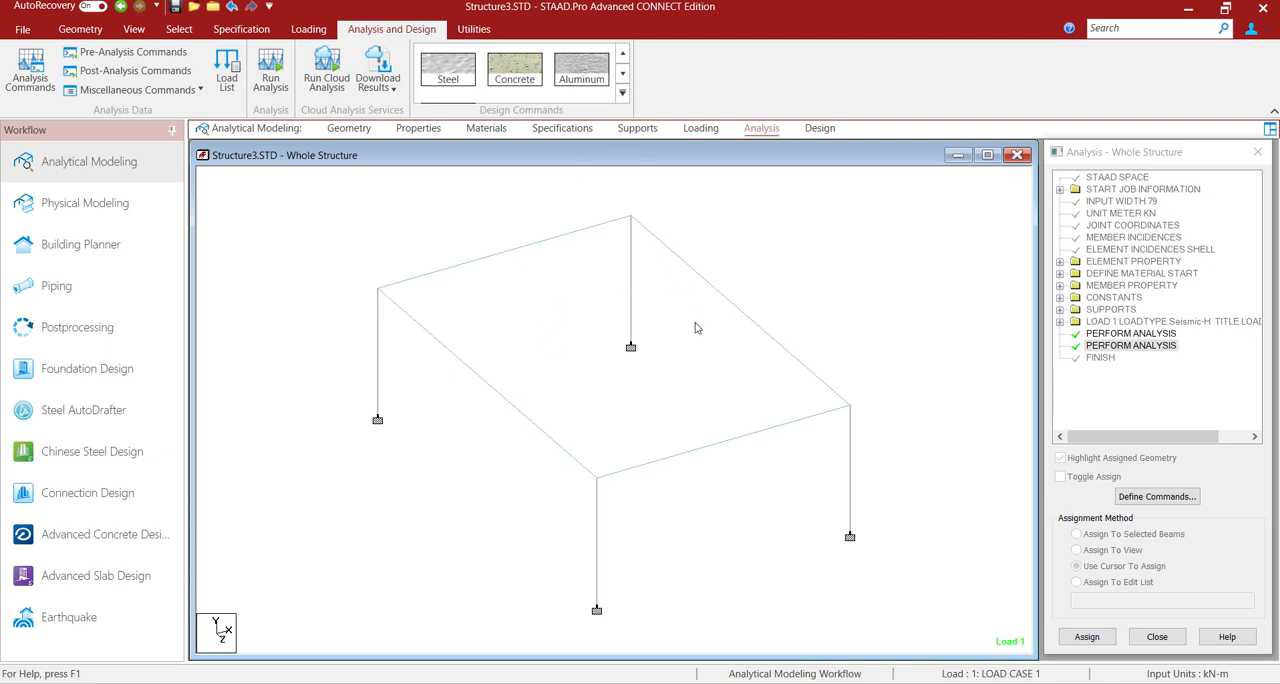
mouse_move(458, 318)
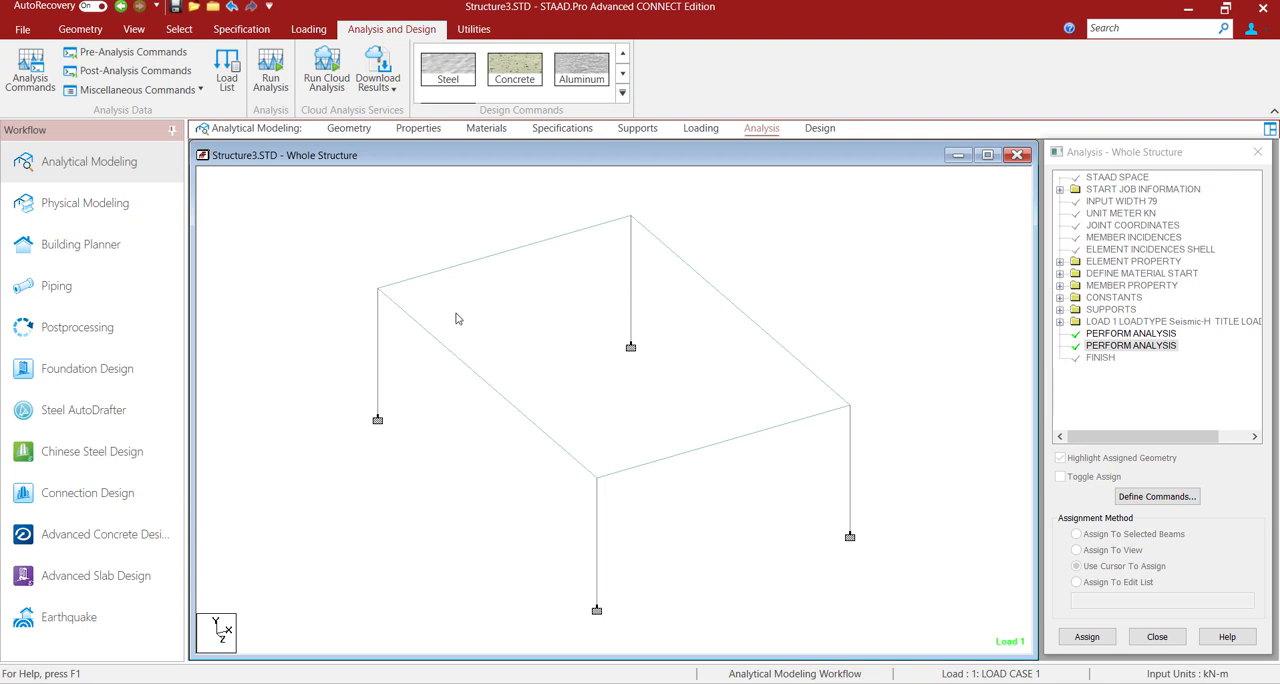
mouse_move(248, 73)
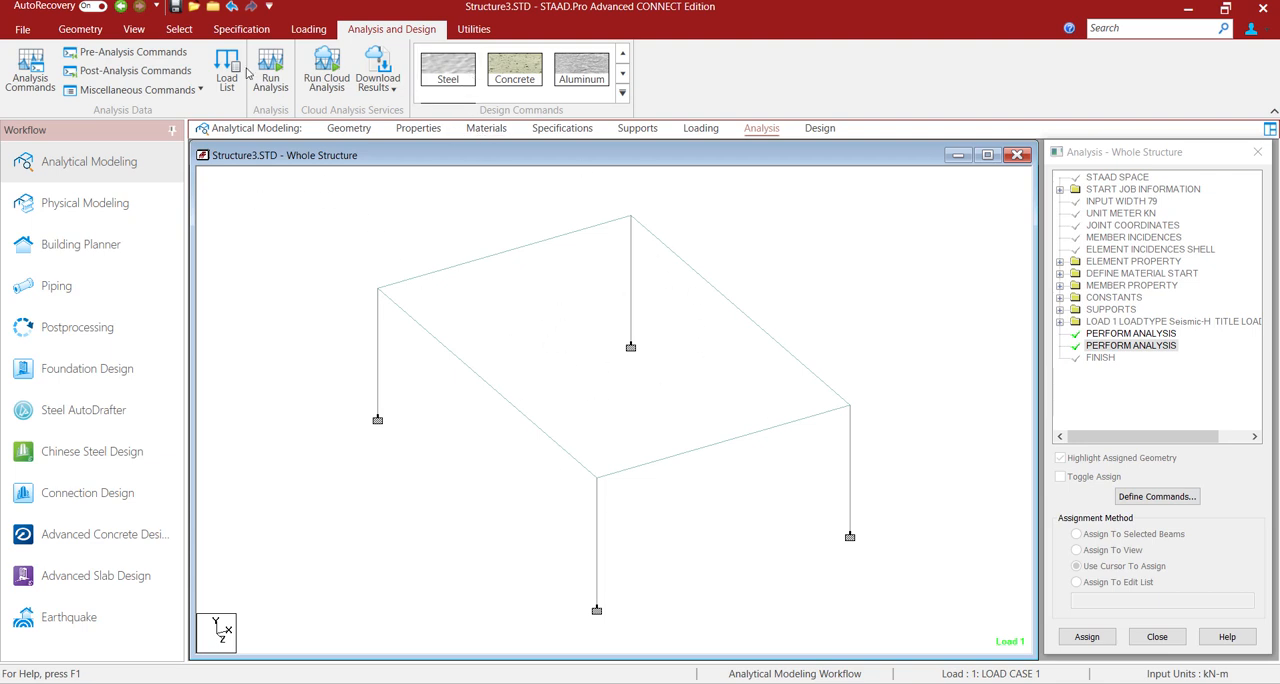
Step: Show the Properties – Whole Structure panel listing the concrete sections and plate
left_click(133, 28)
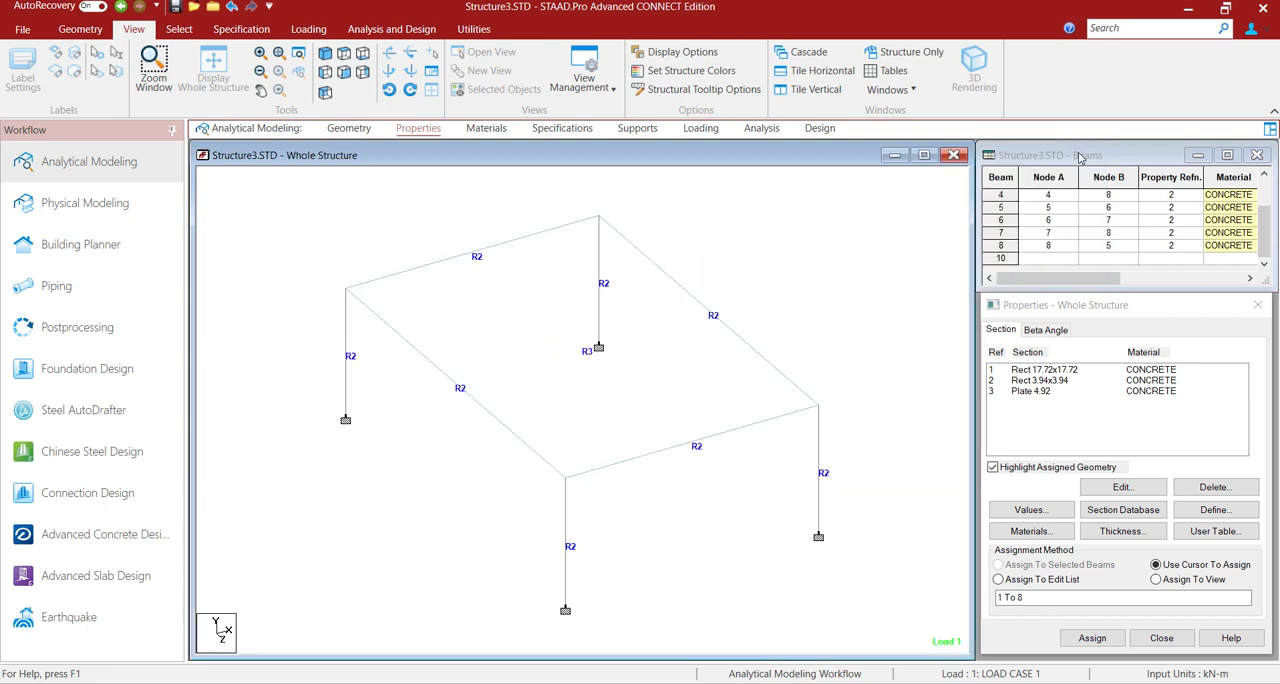
mouse_move(702, 183)
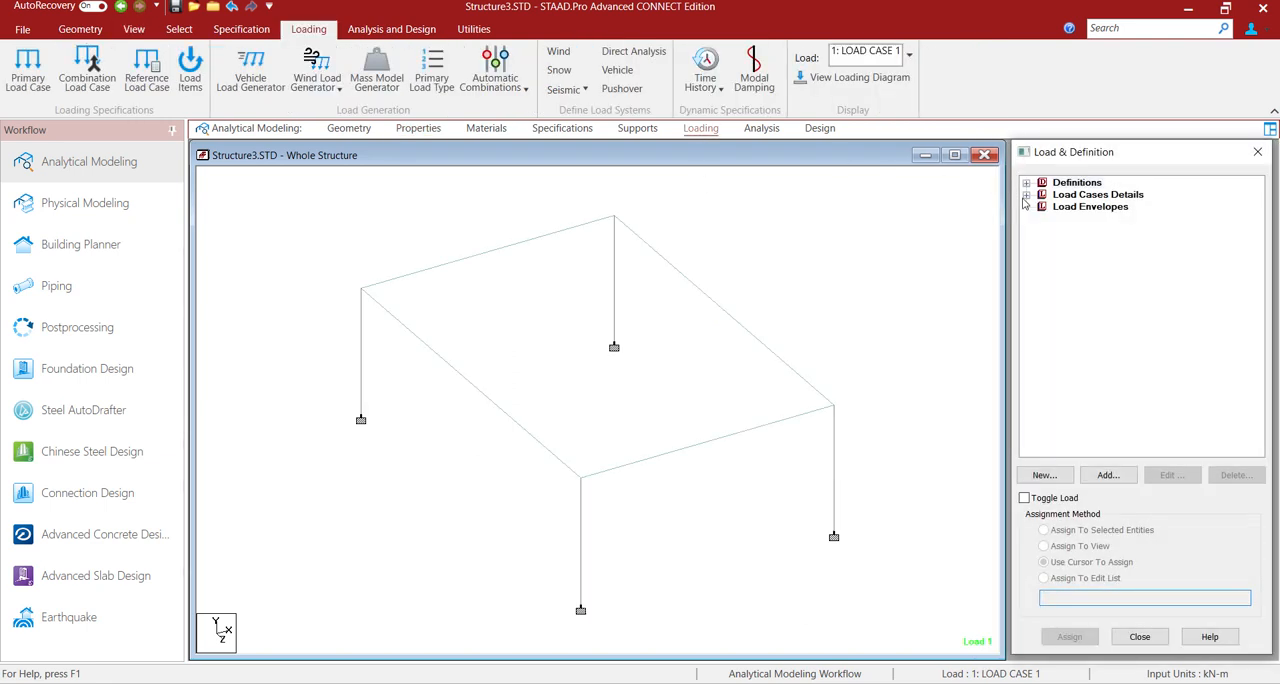
Step: Confirm Load Case 1 is selfweight Y -1, then bring up the analysis command options
left_click(1026, 194)
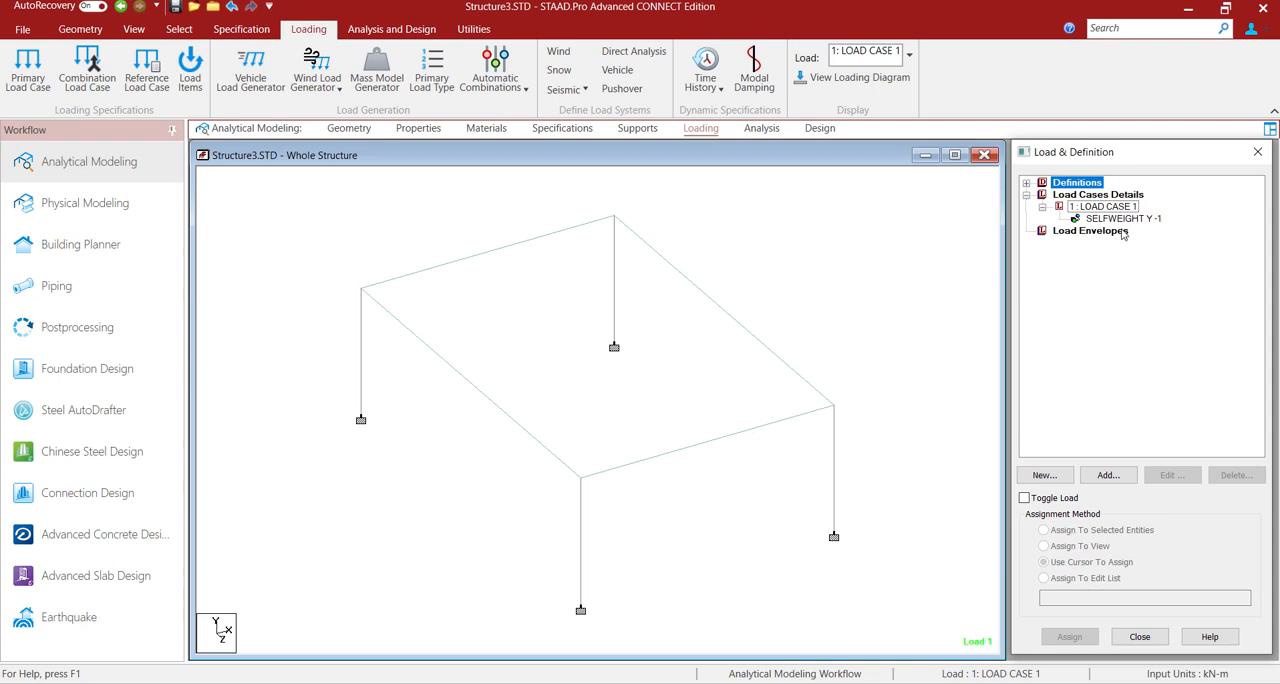
mouse_move(377, 70)
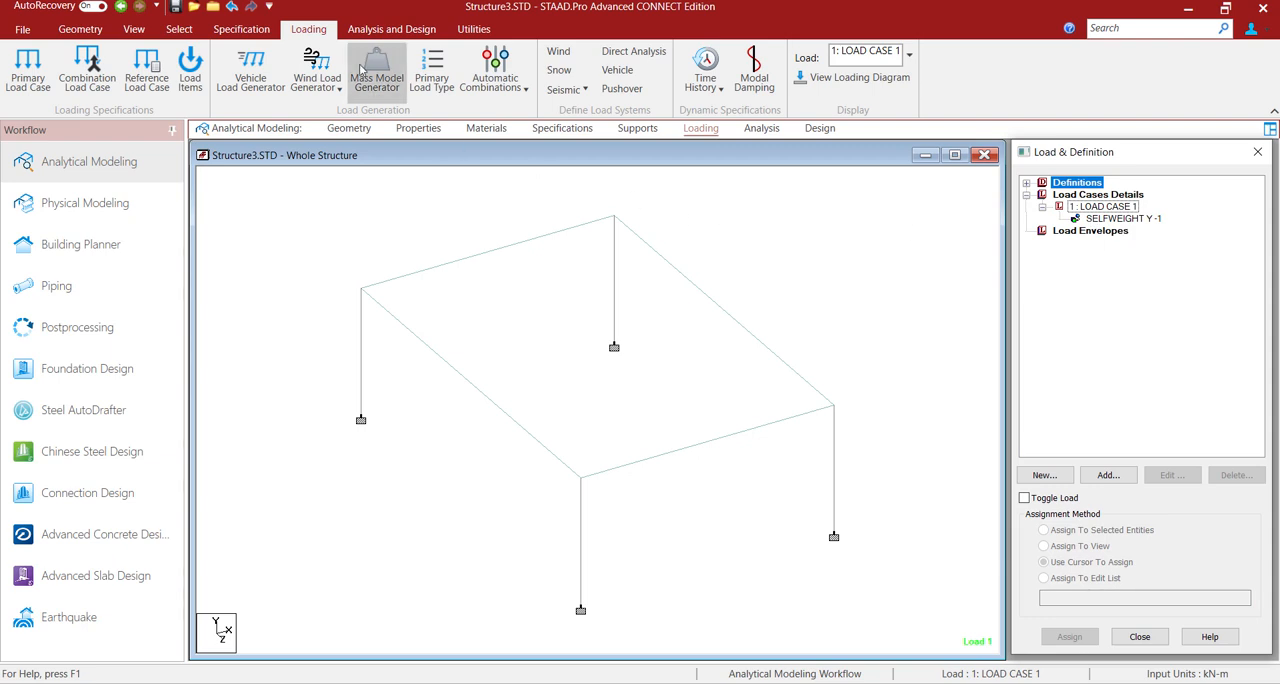
left_click(391, 28)
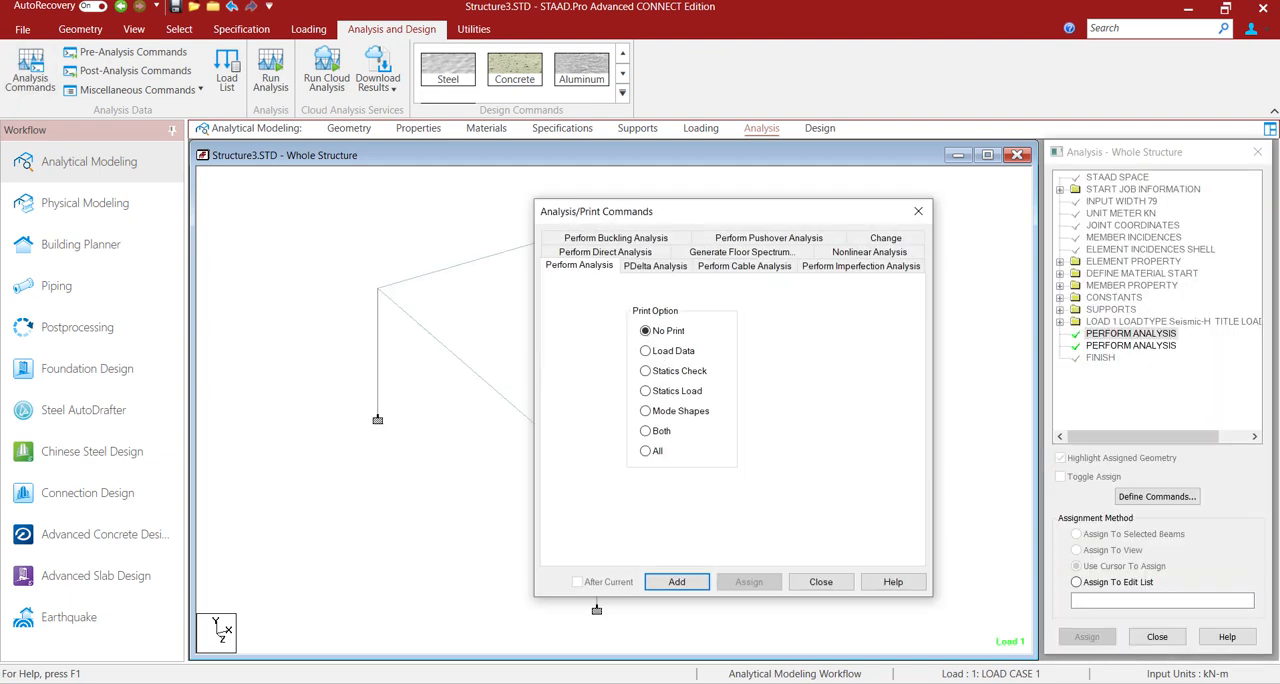
Step: Add a third Perform Analysis command and run the analysis to zero errors
left_click(676, 581)
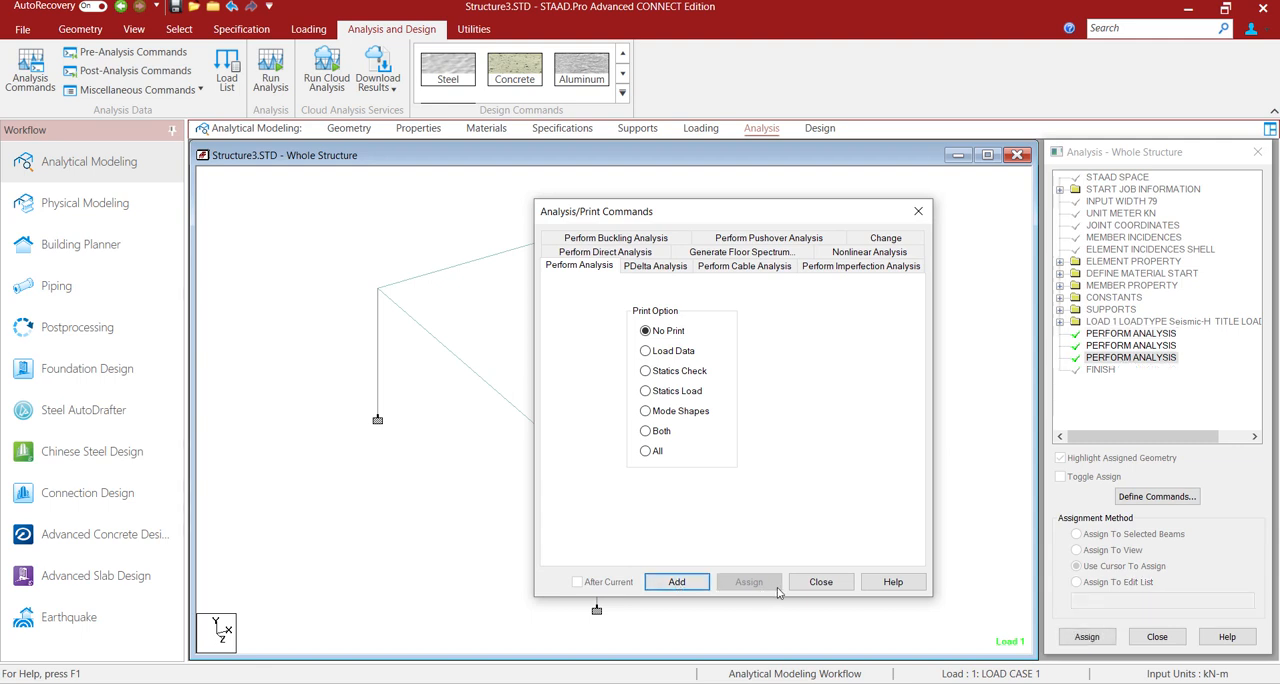
left_click(270, 68)
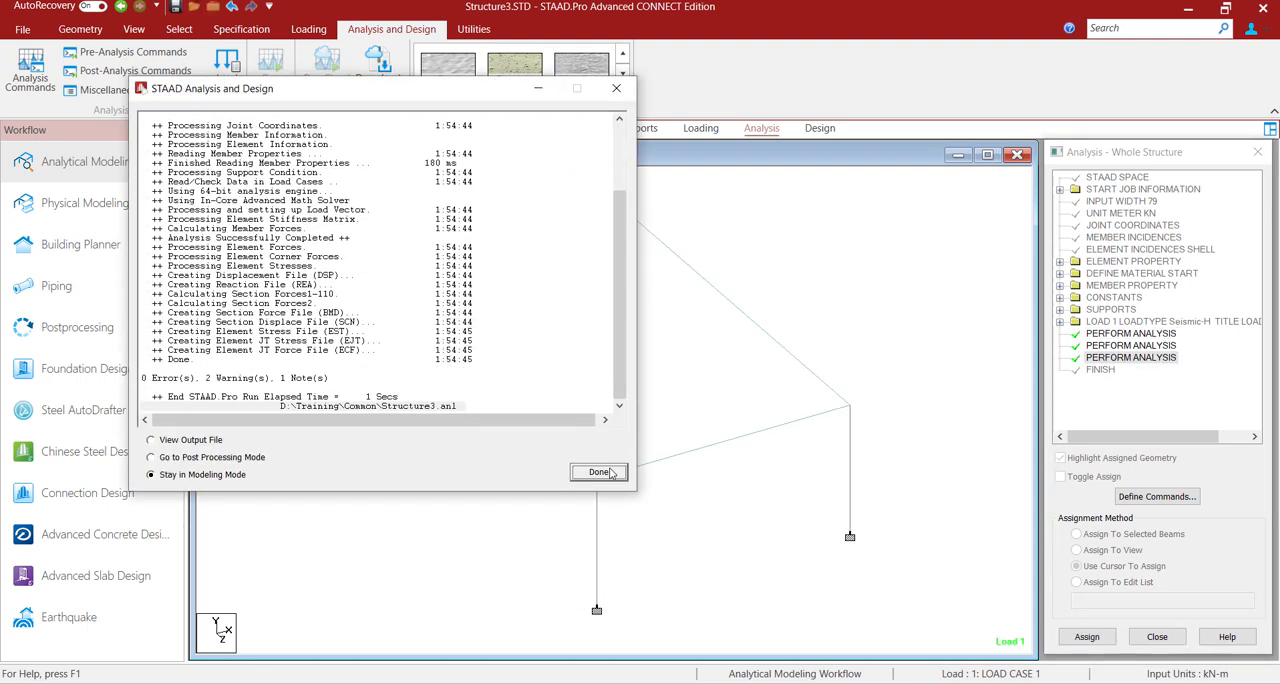
left_click(598, 472)
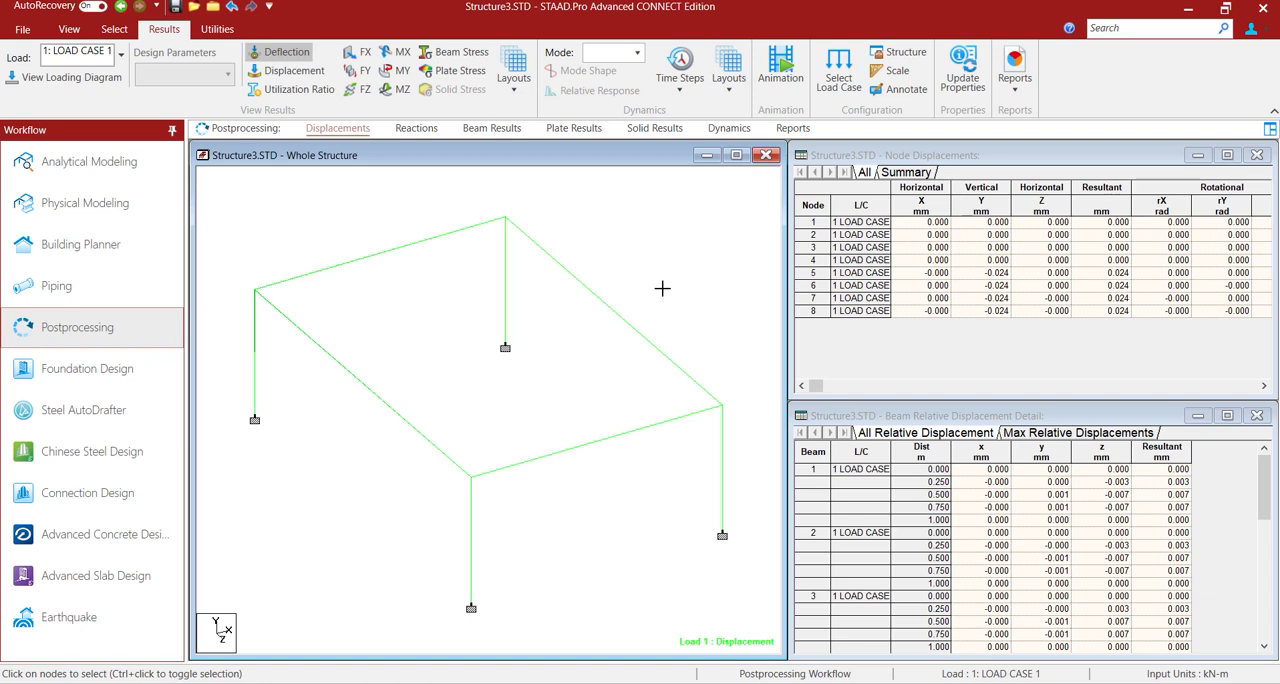
mouse_move(288, 52)
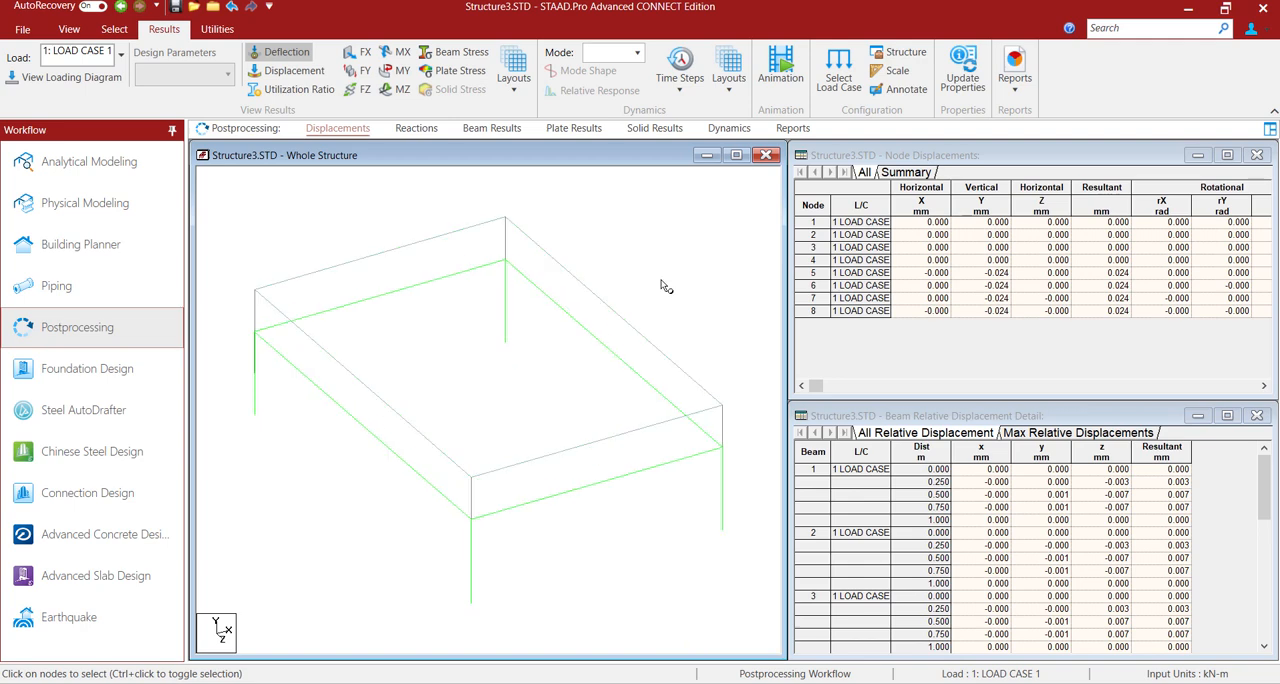
Step: Display the Load Case 1 deflected shape with node and beam displacement tables
left_click(287, 52)
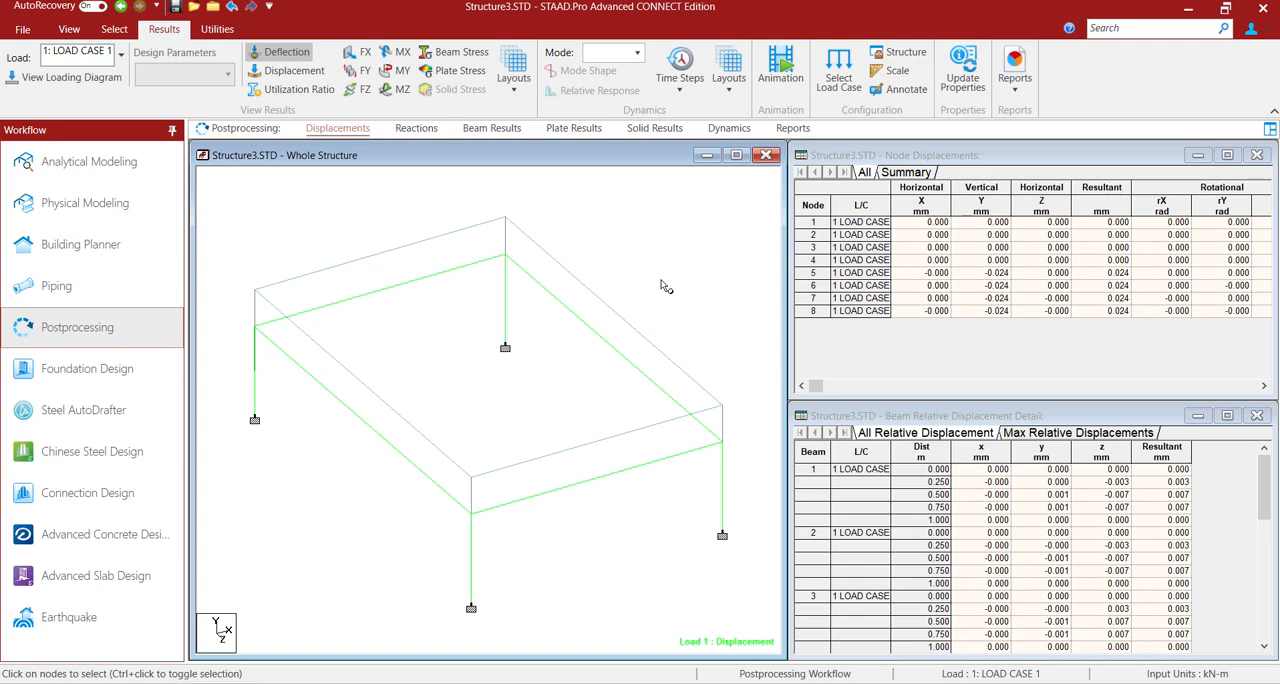
mouse_move(337, 377)
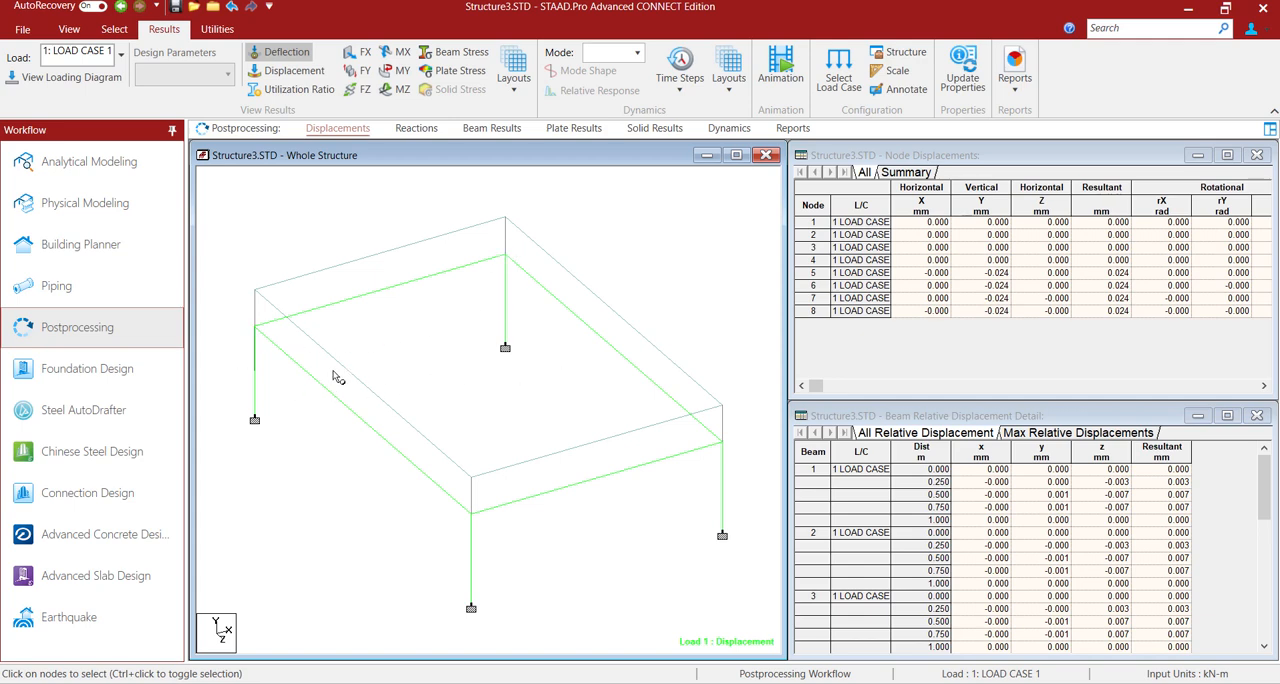
mouse_move(318, 356)
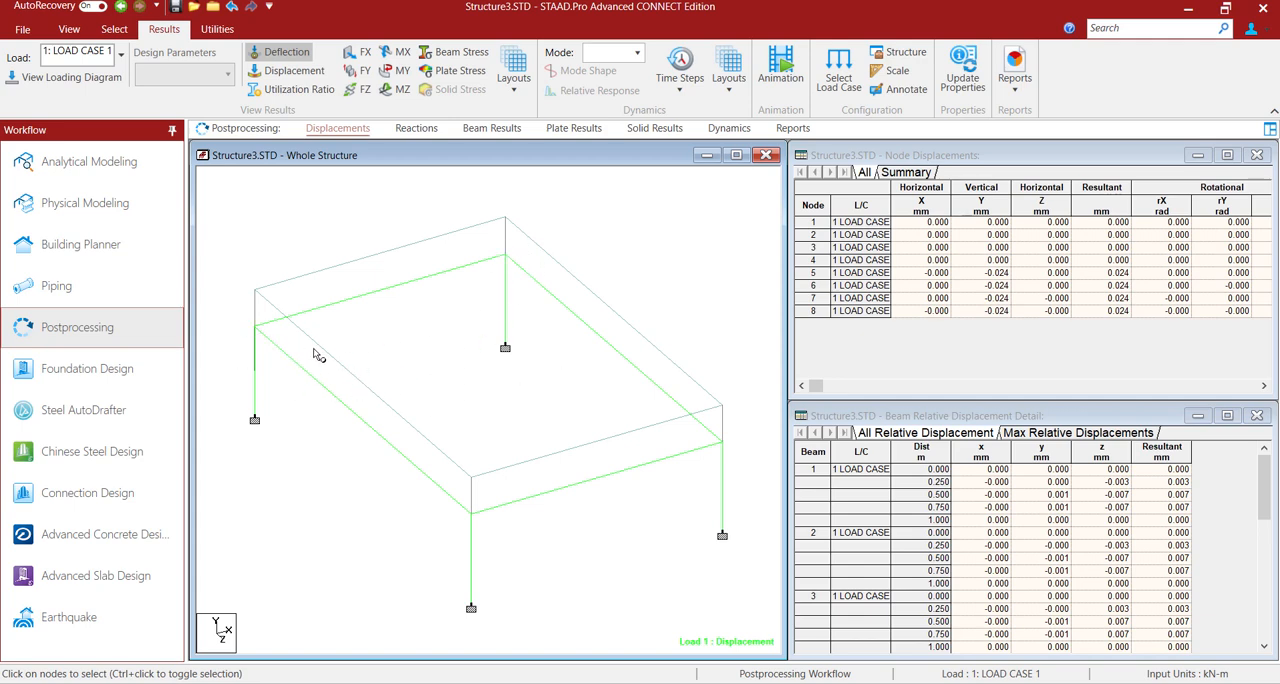
mouse_move(478, 512)
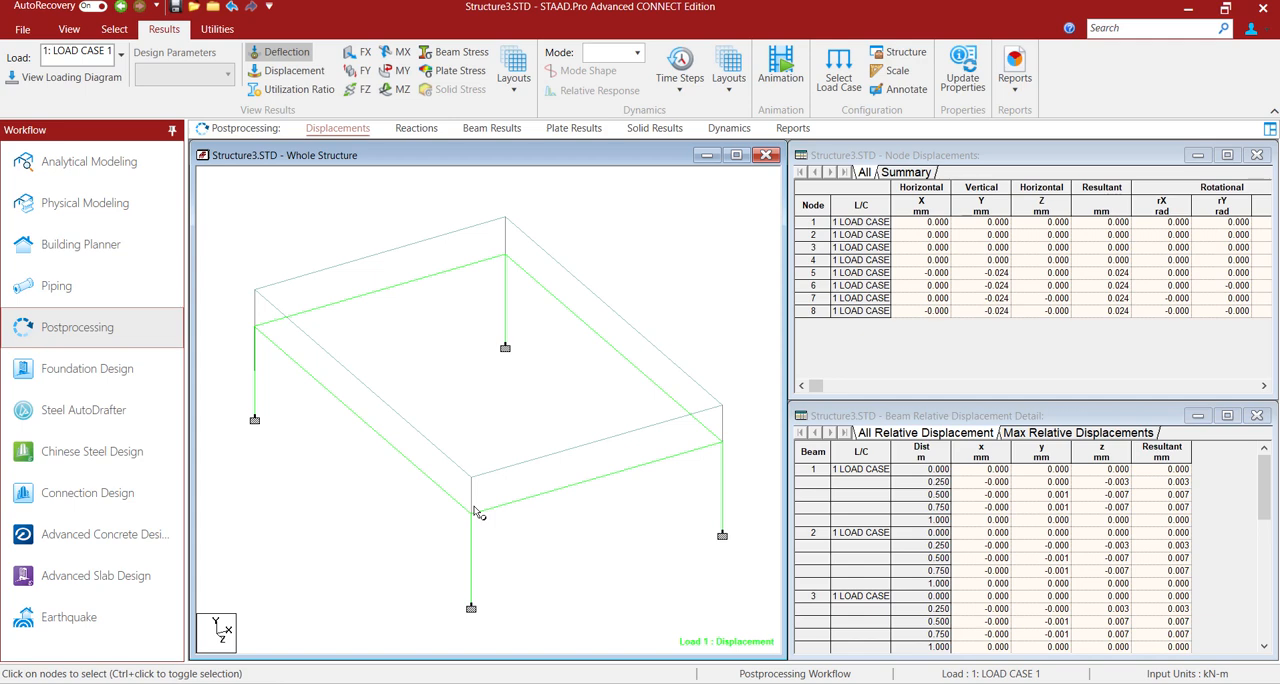
mouse_move(518, 393)
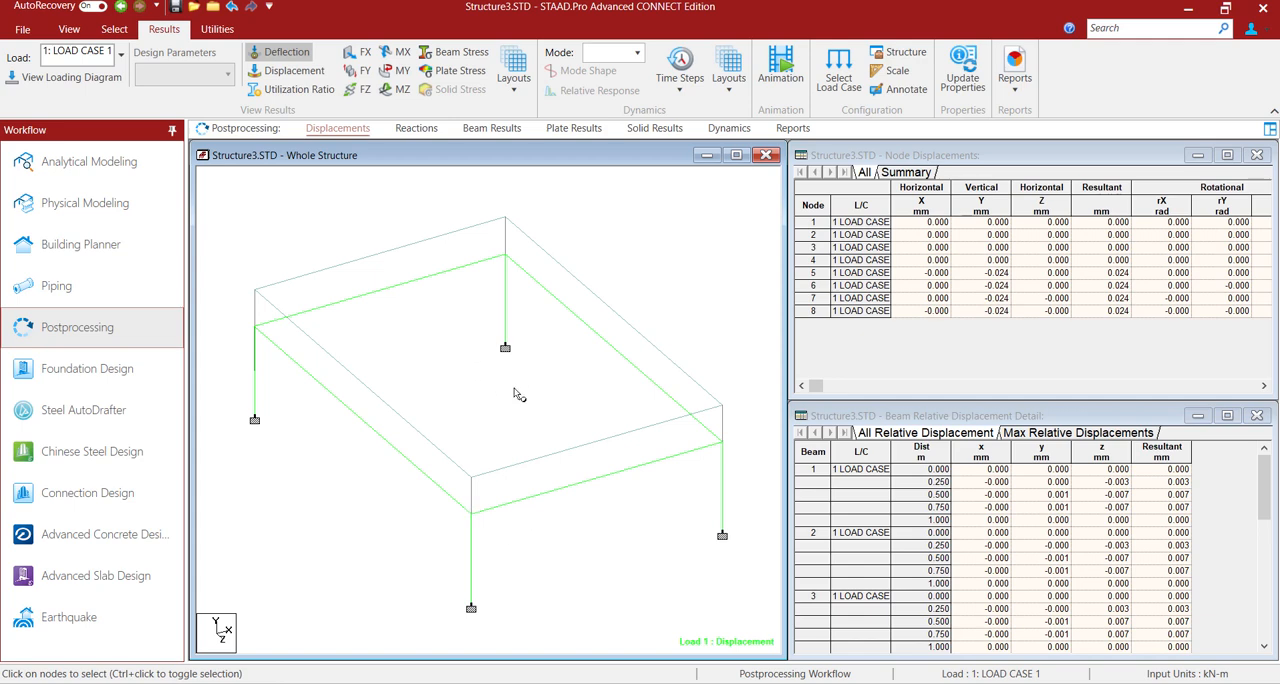
mouse_move(548, 358)
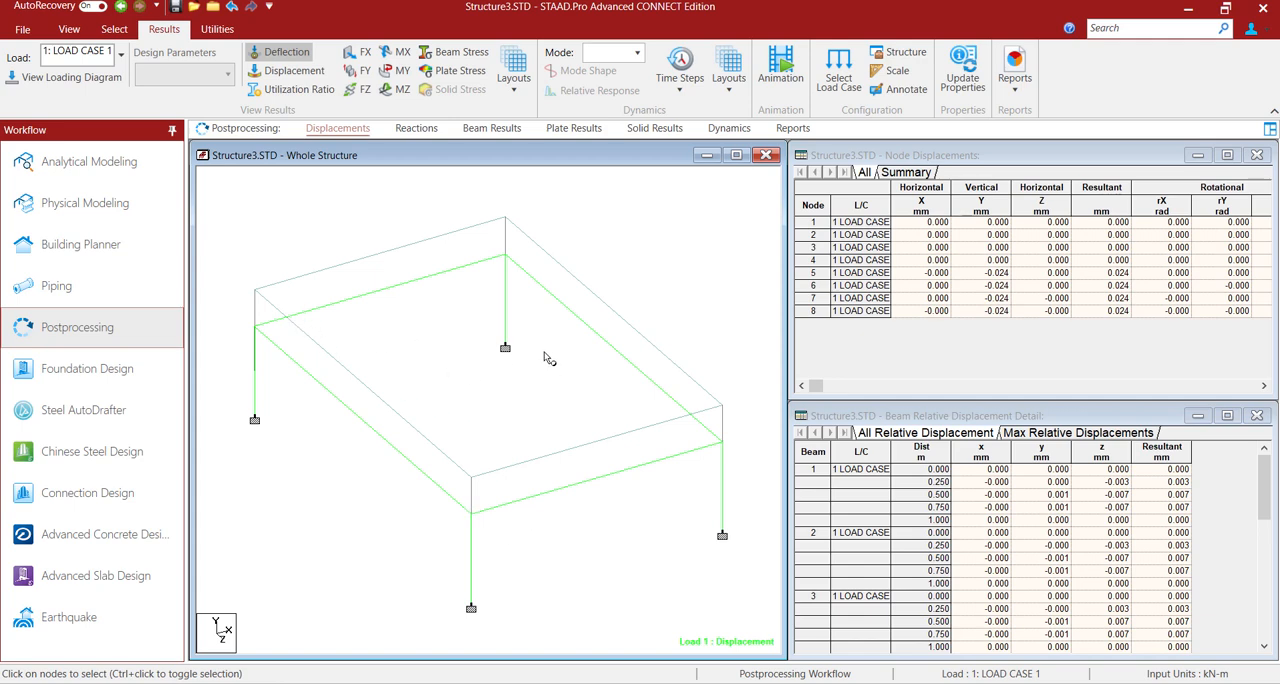
mouse_move(503, 332)
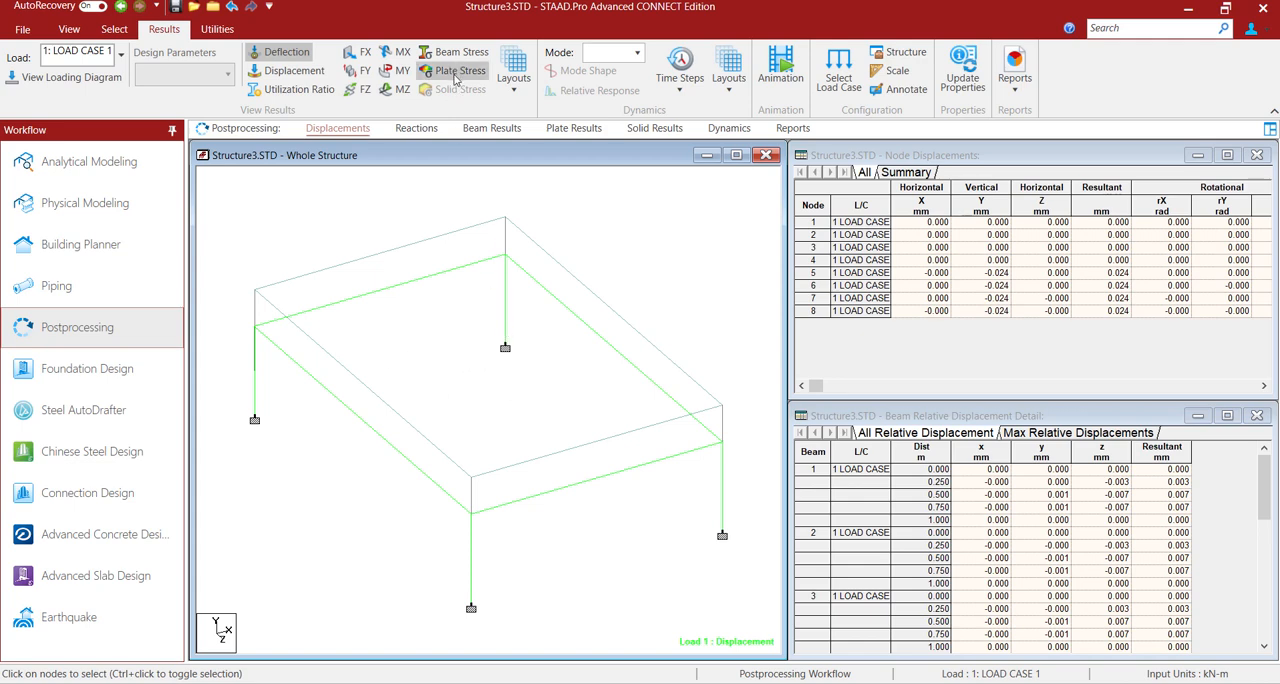
Step: View the slab's MX plate stress contour with deflection, then return to Analytical Modeling
left_click(460, 70)
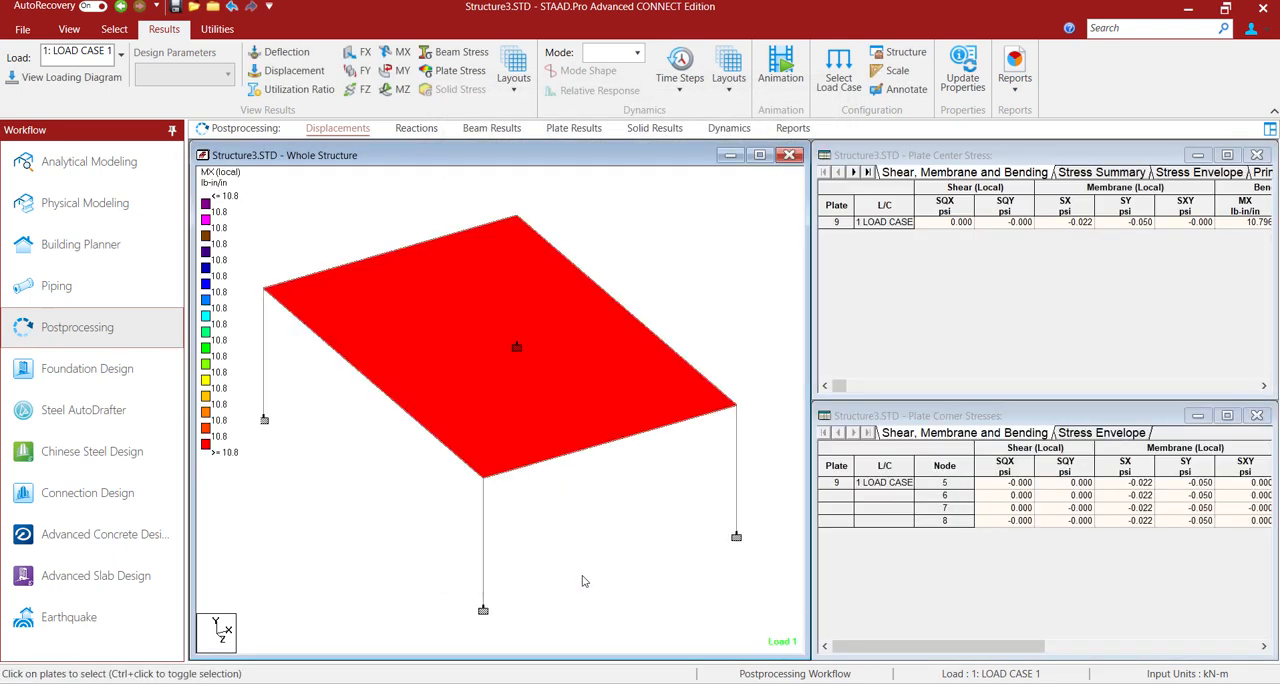
mouse_move(237, 428)
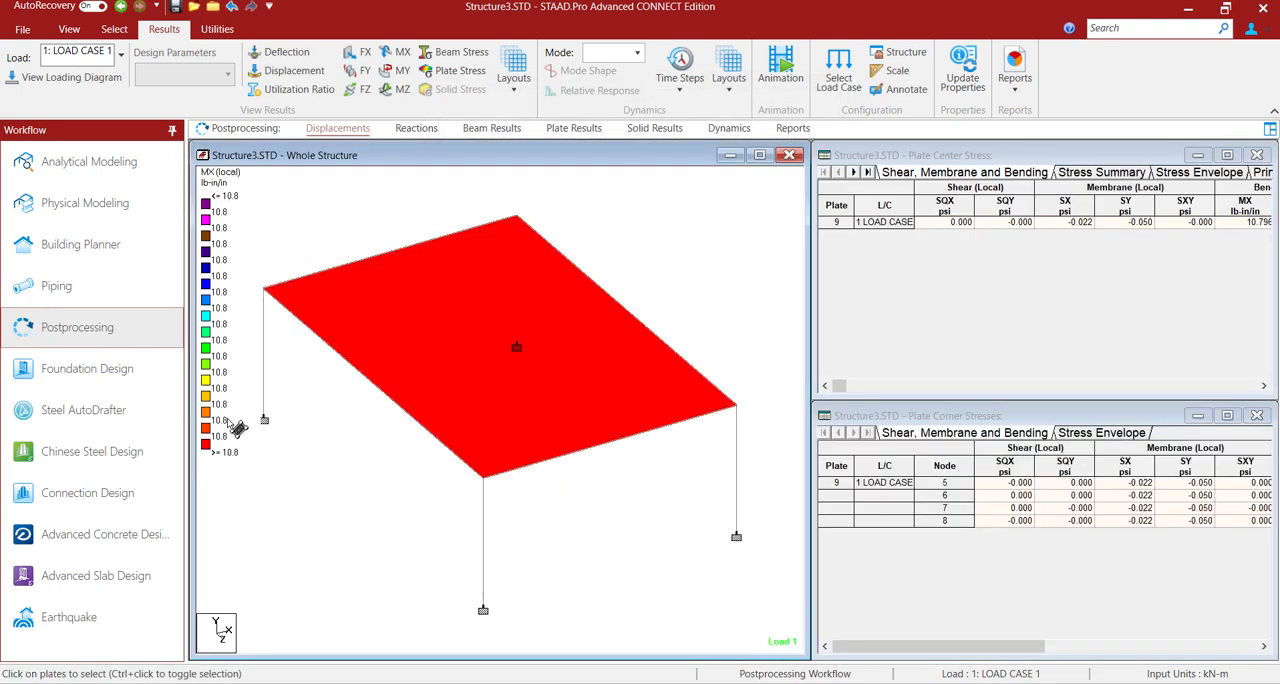
mouse_move(521, 293)
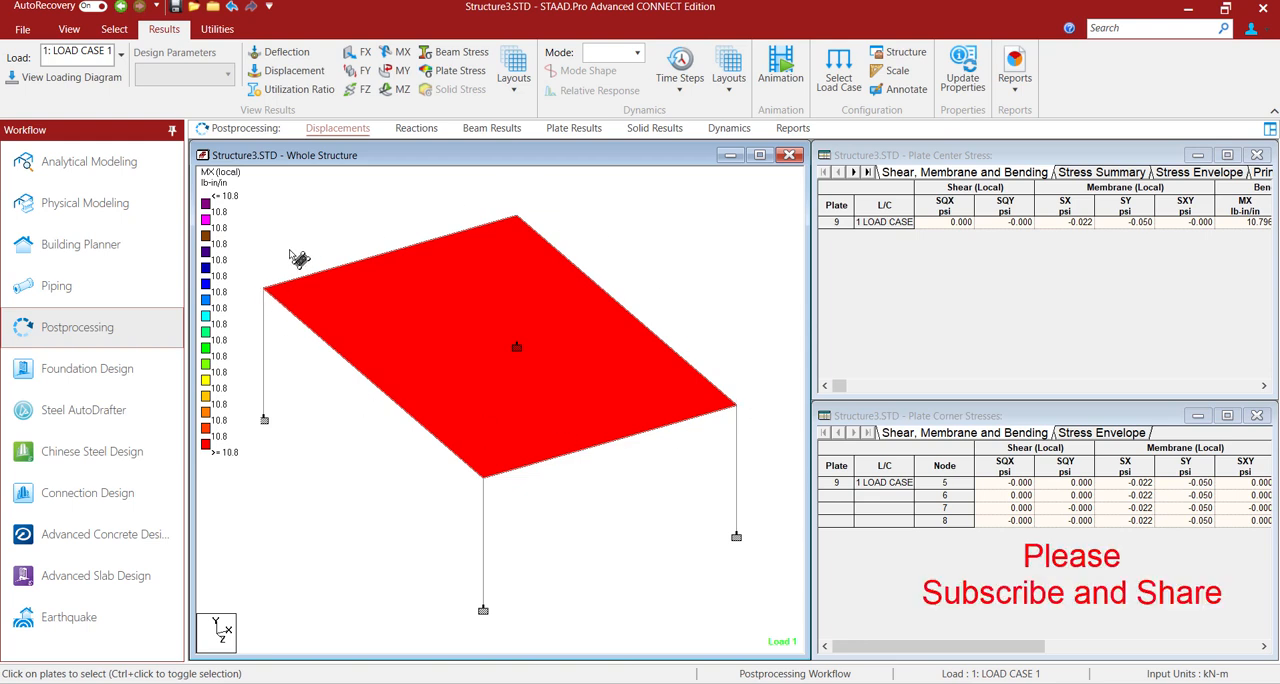
mouse_move(487, 552)
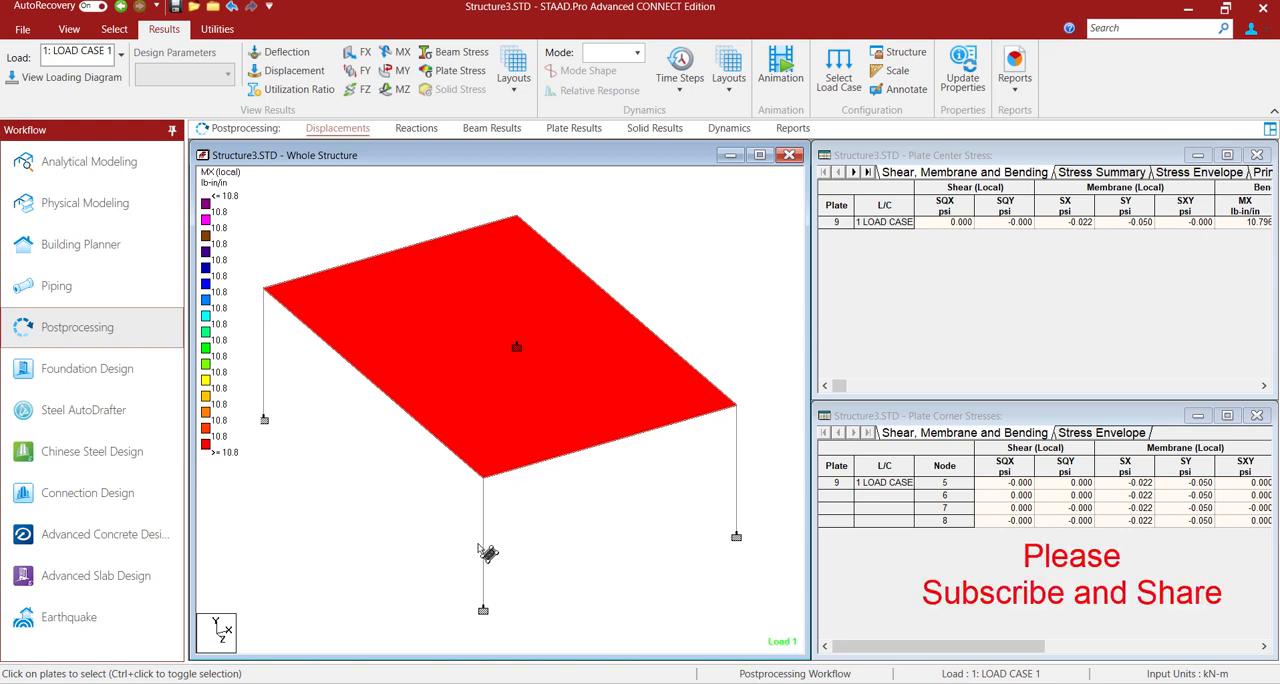
mouse_move(750, 413)
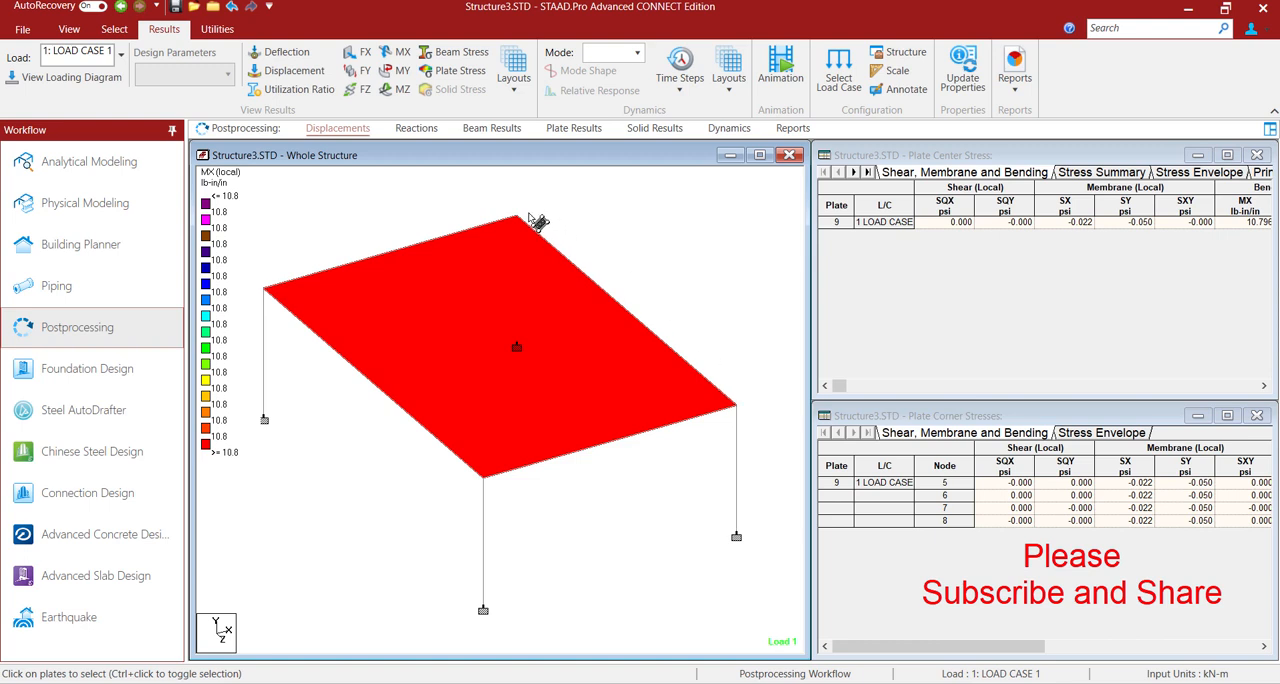
mouse_move(420, 382)
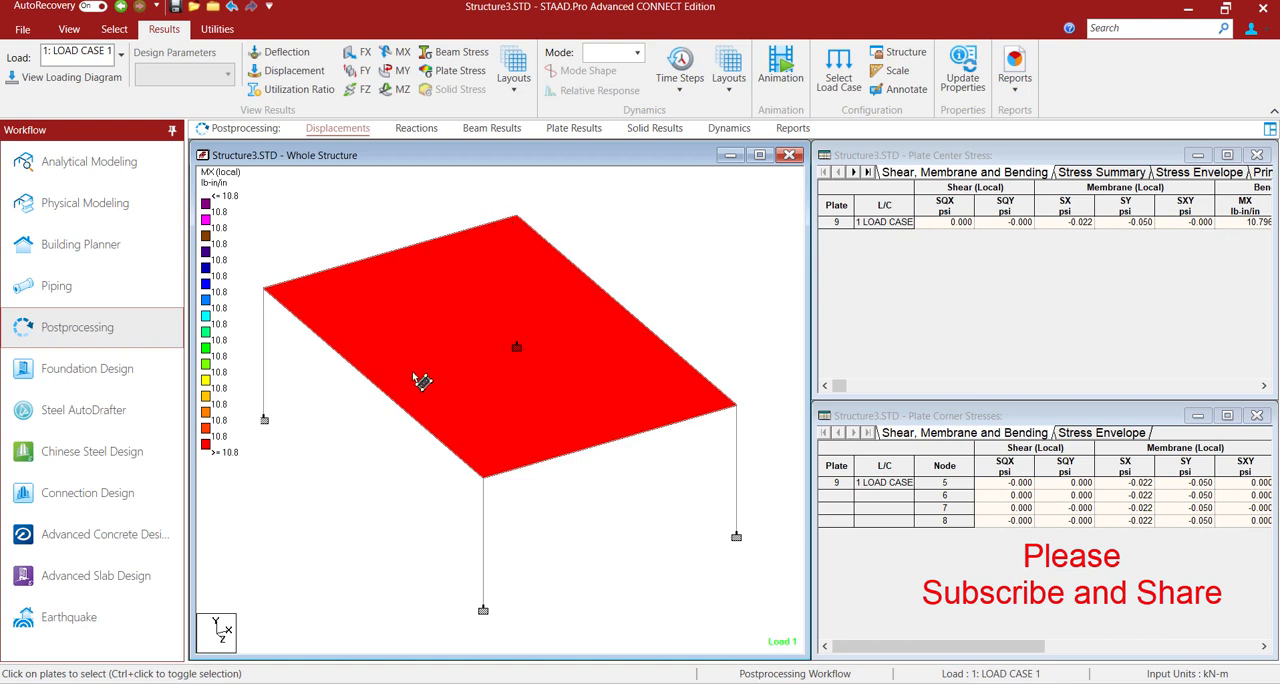
mouse_move(302, 303)
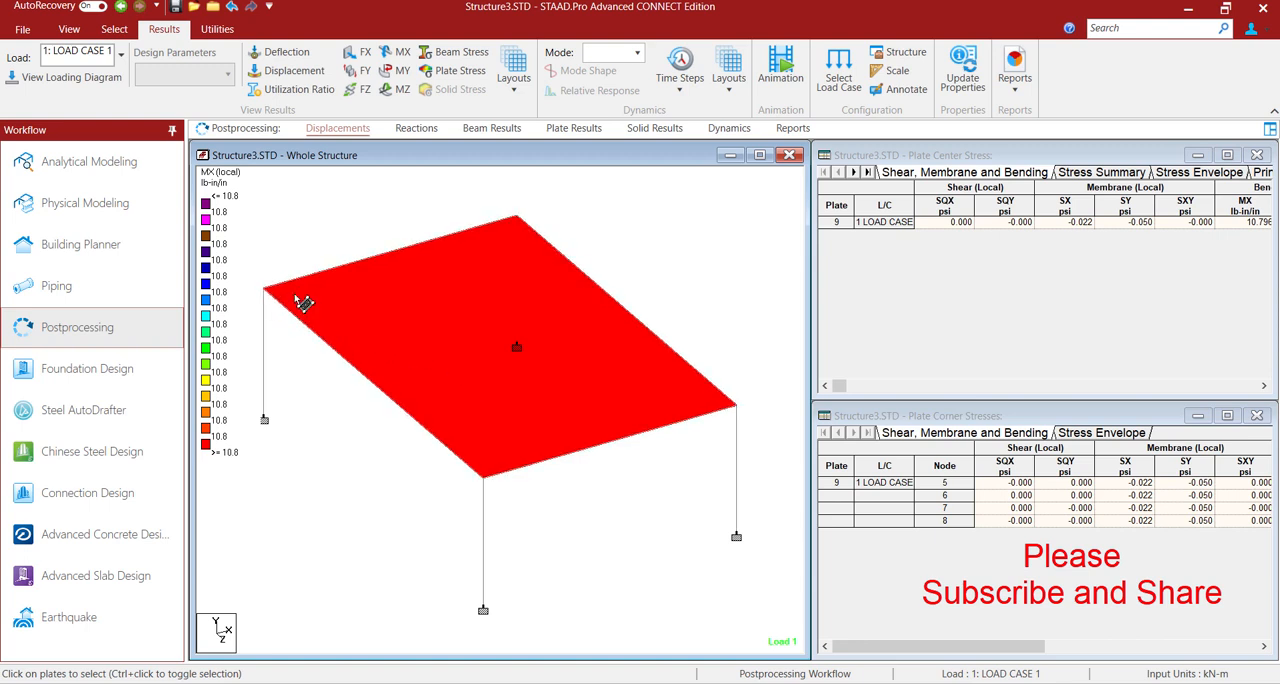
mouse_move(285, 303)
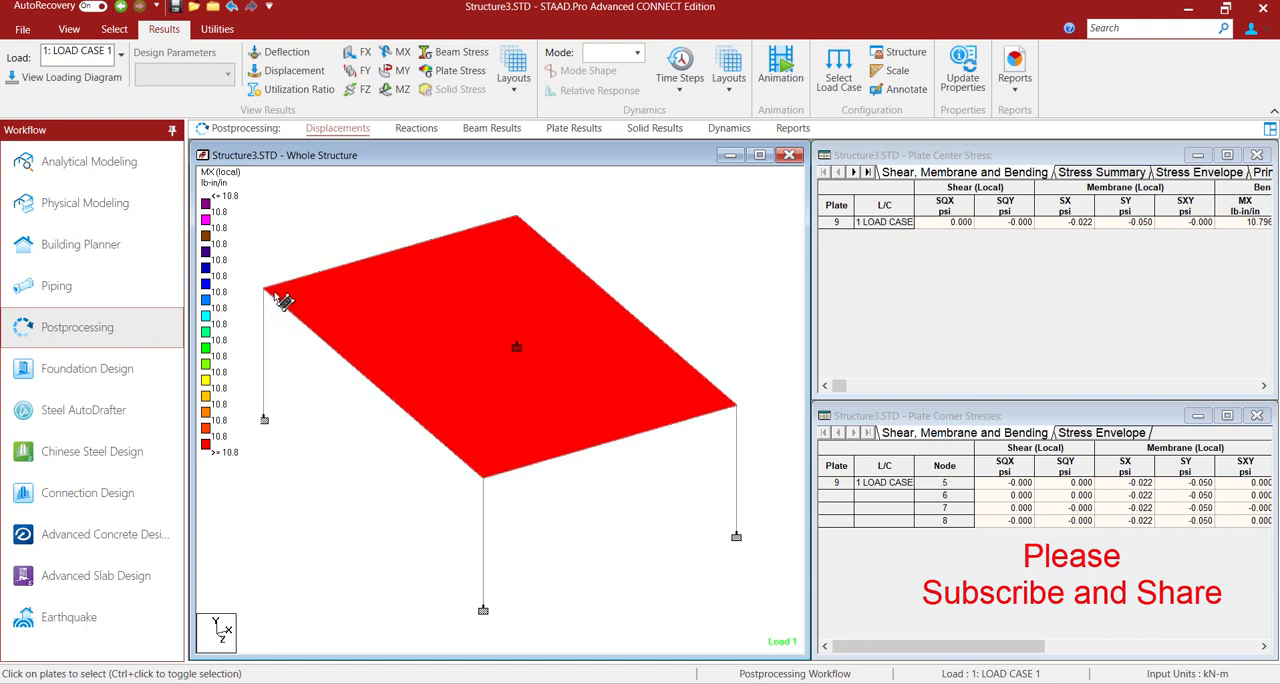
mouse_move(390, 292)
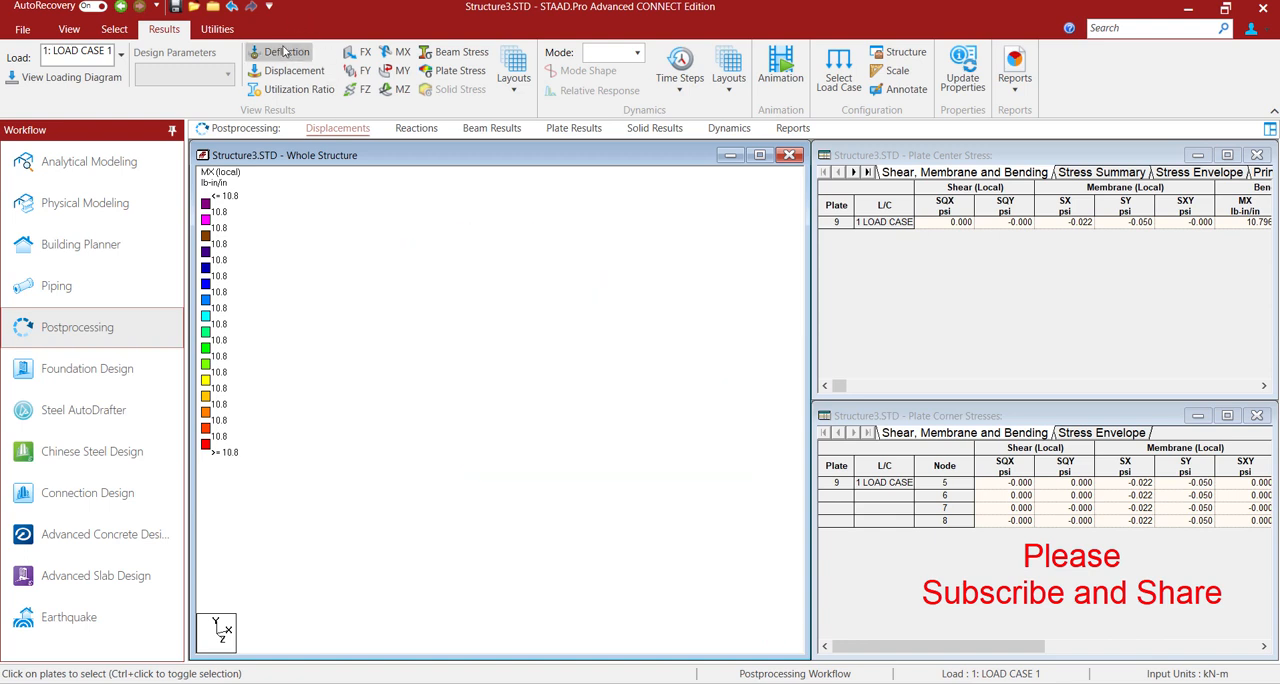
left_click(288, 52)
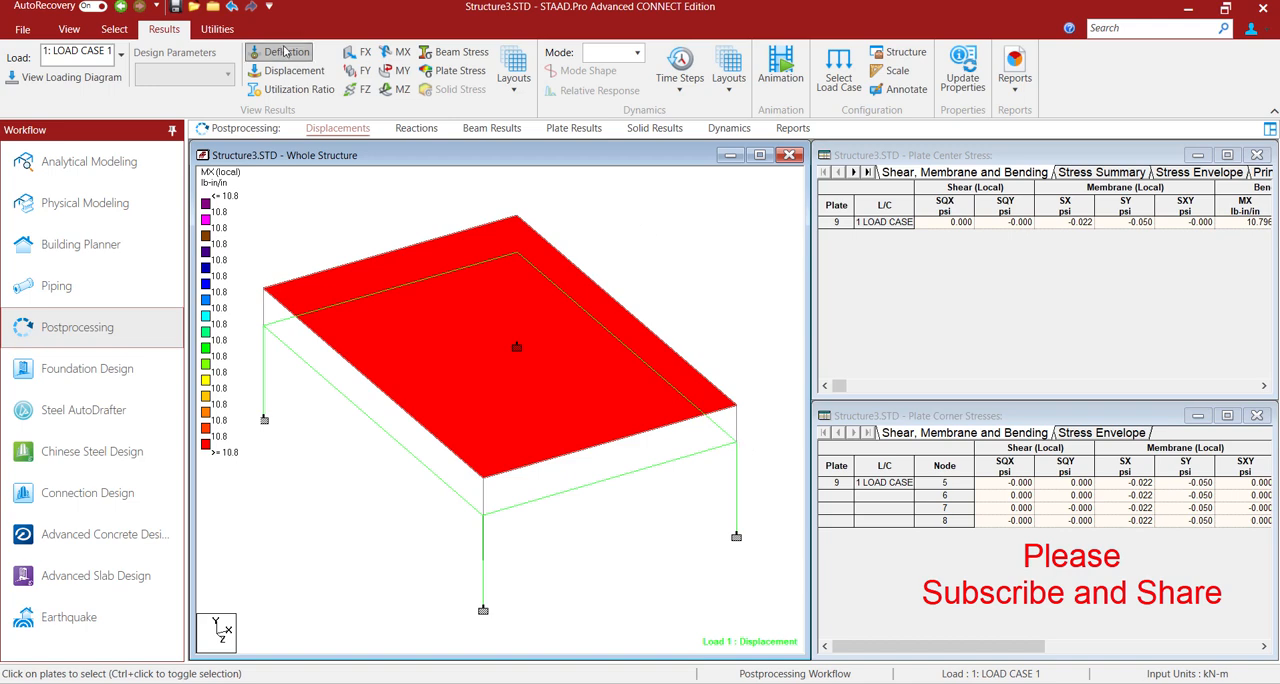
left_click(89, 161)
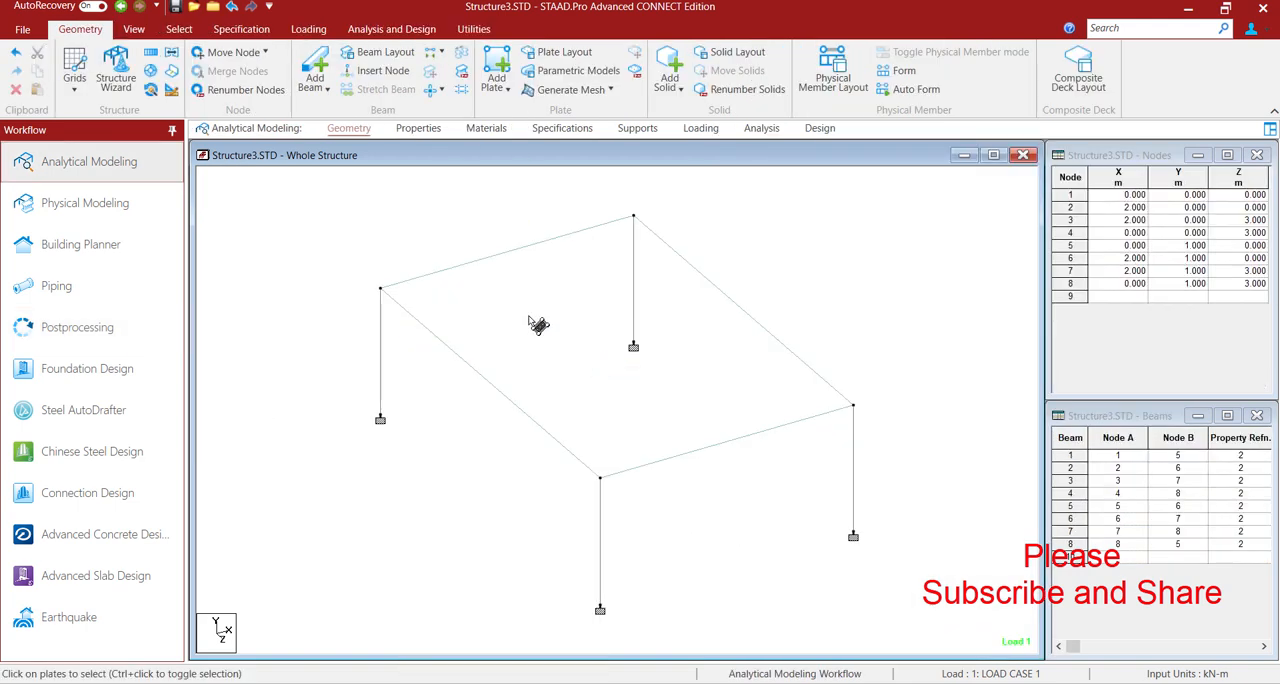
right_click(538, 325)
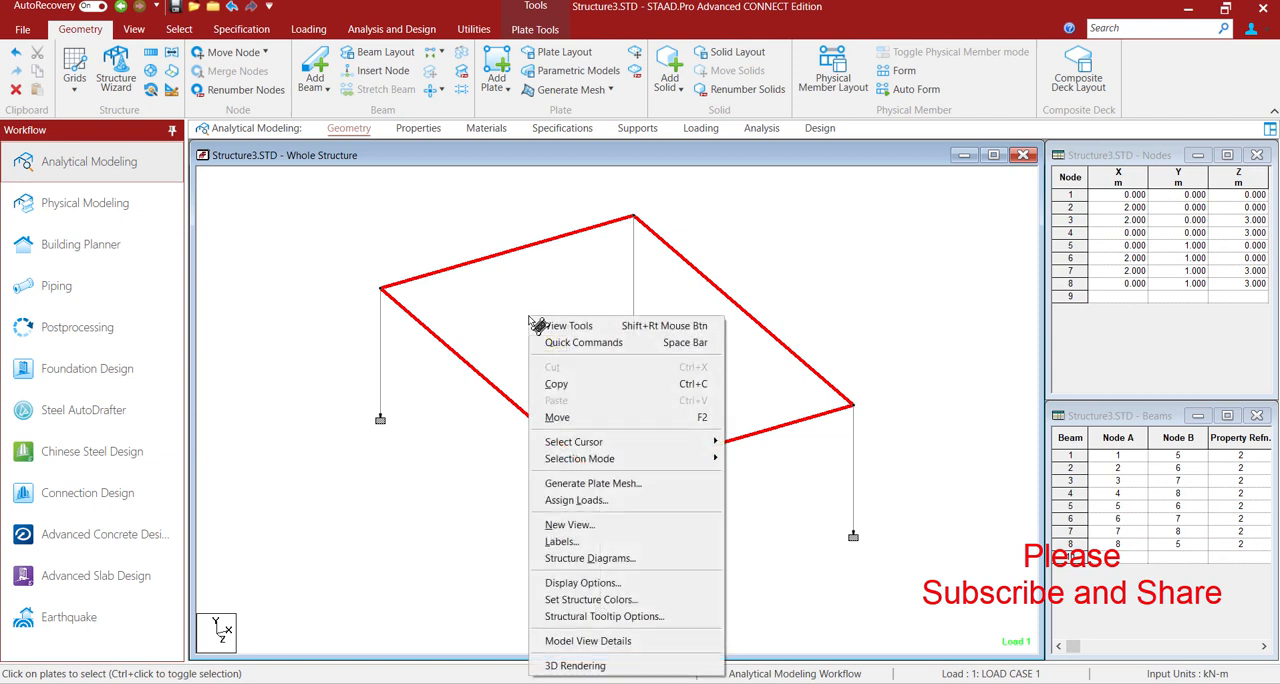
left_click(592, 483)
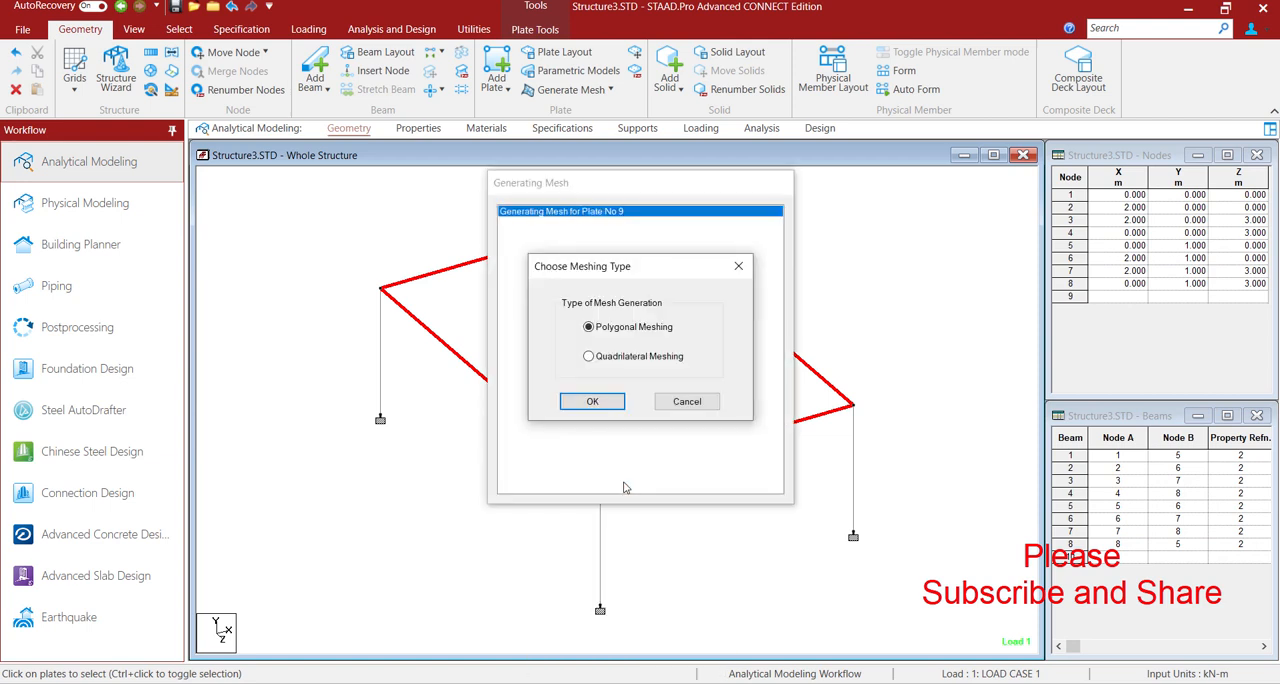
left_click(588, 356)
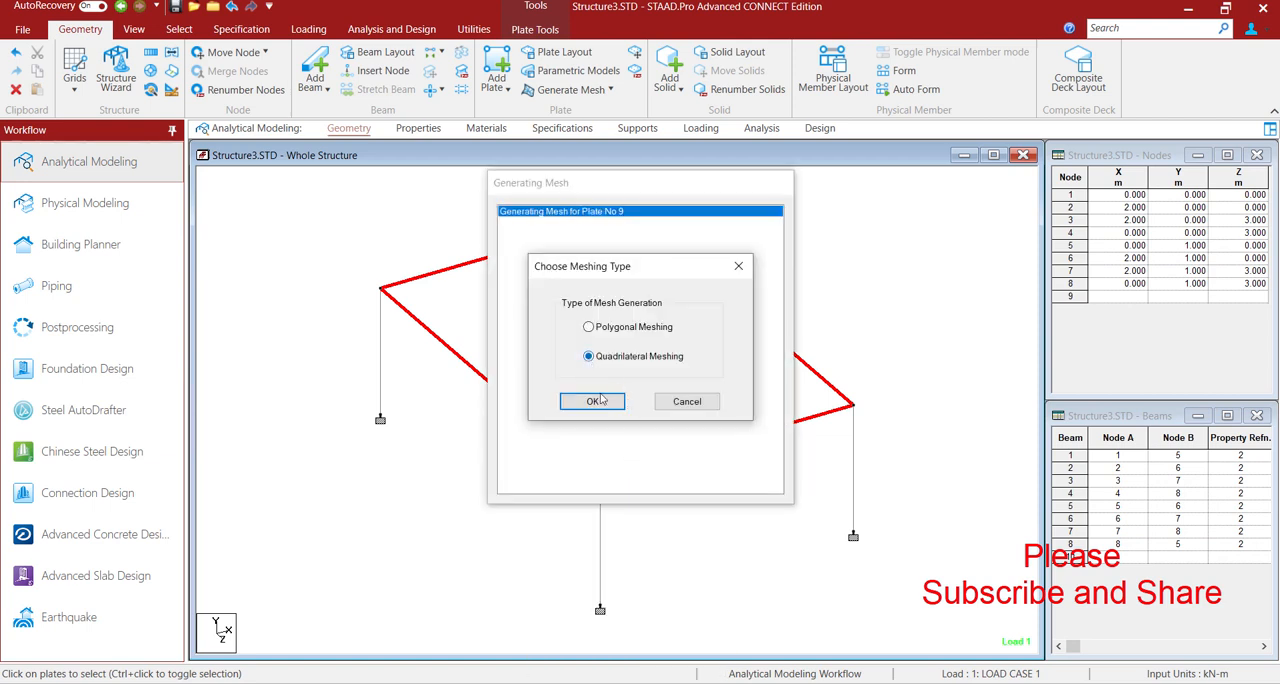
left_click(593, 401)
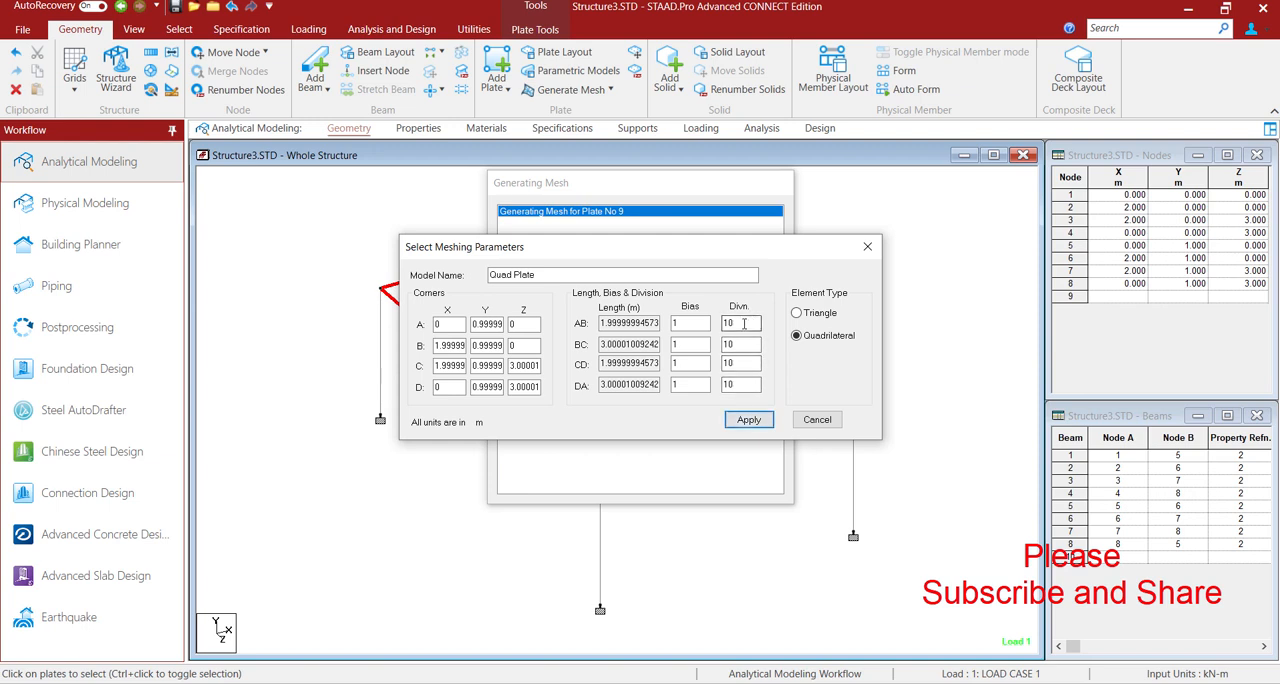
left_click(748, 419)
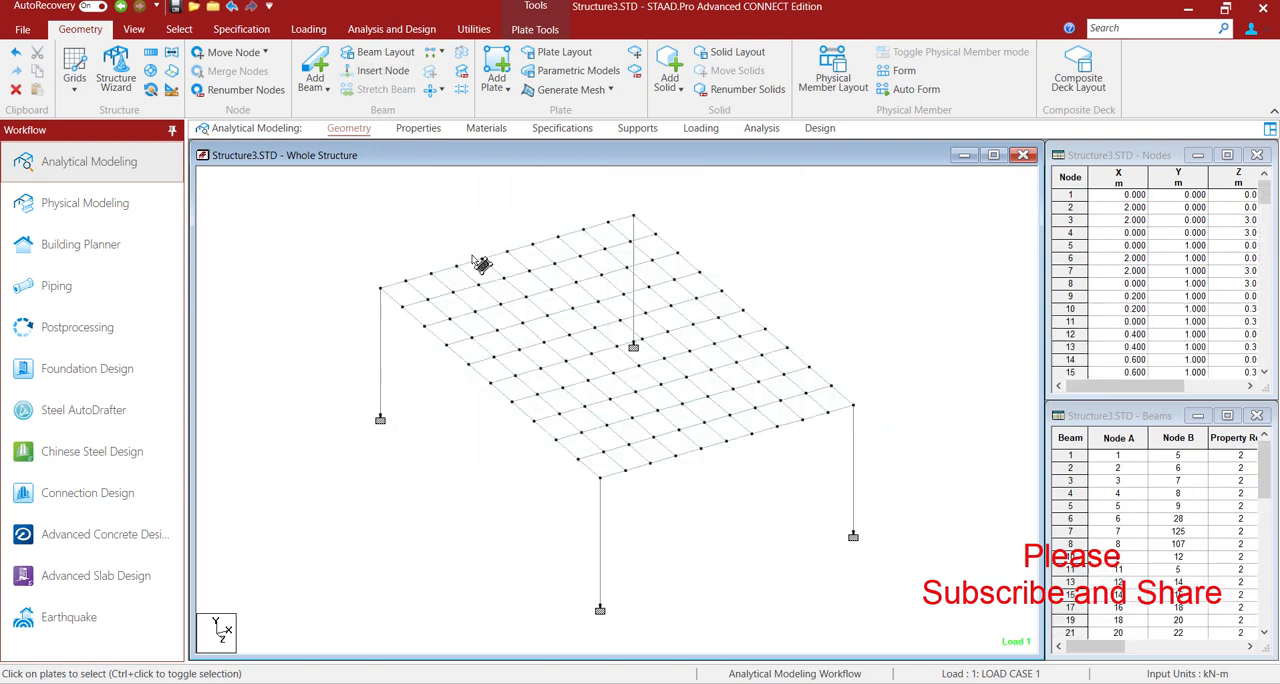
mouse_move(628, 380)
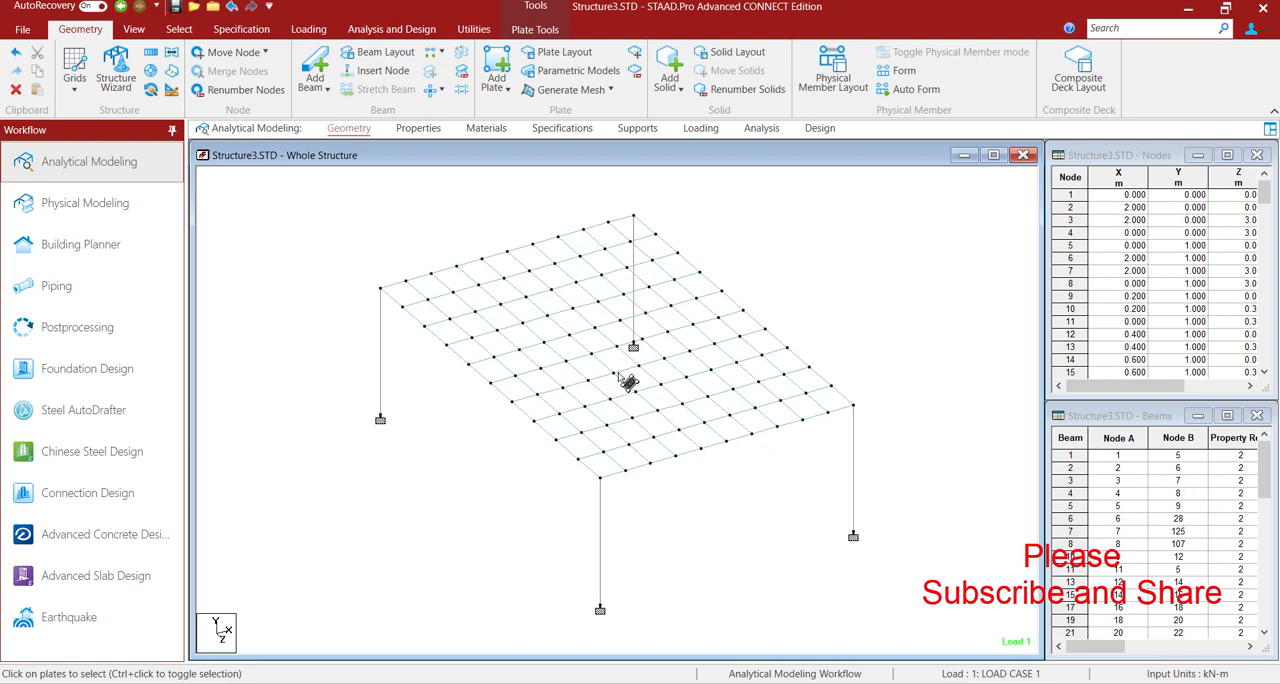
mouse_move(383, 212)
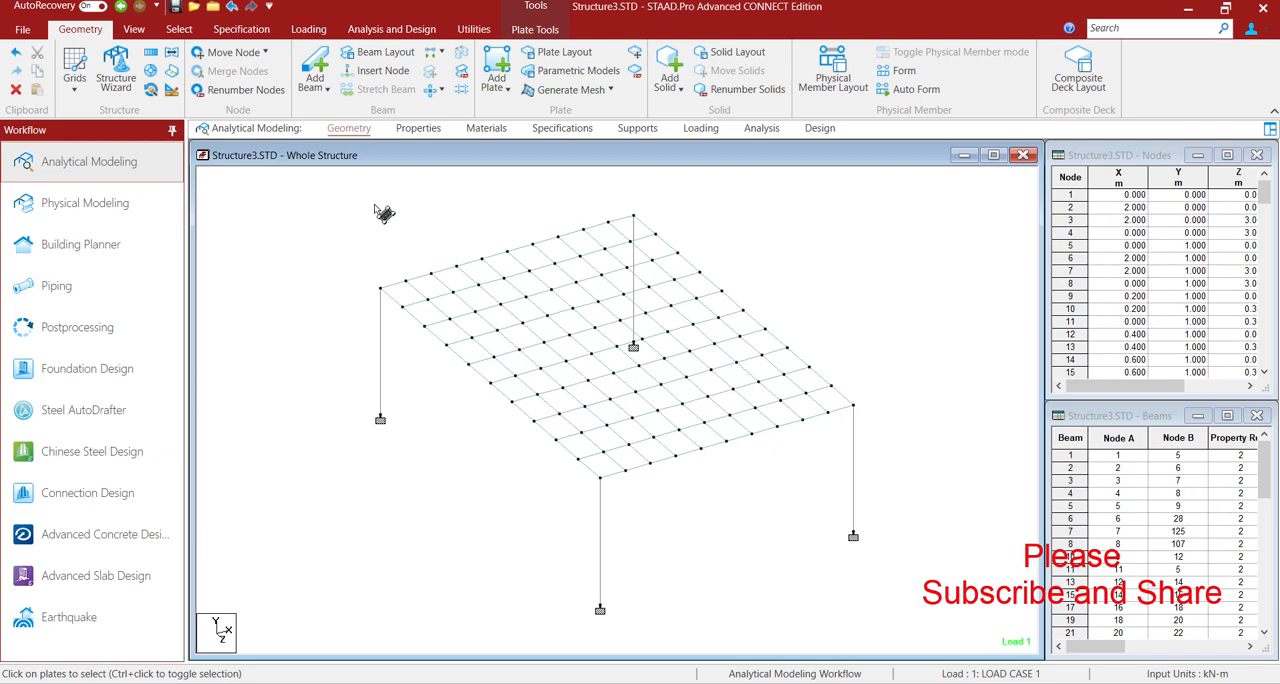
mouse_move(392, 127)
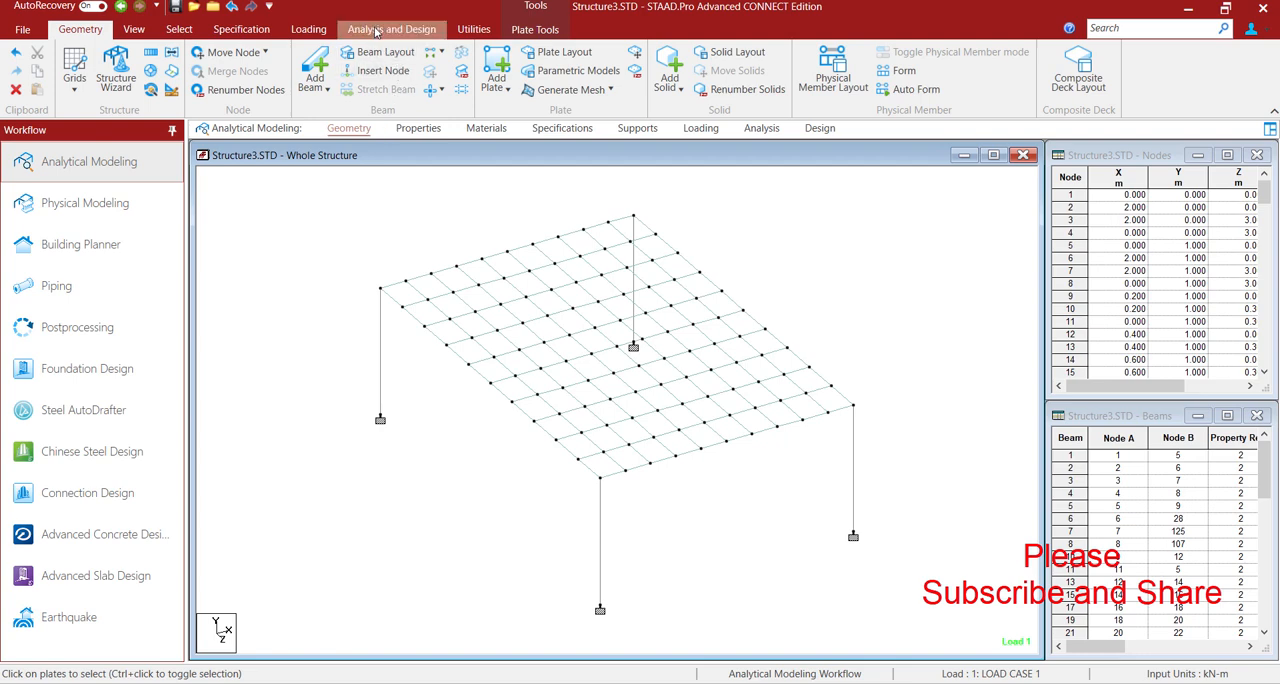
Step: Run the analysis on the meshed slab frame and close the zero-error report
left_click(761, 128)
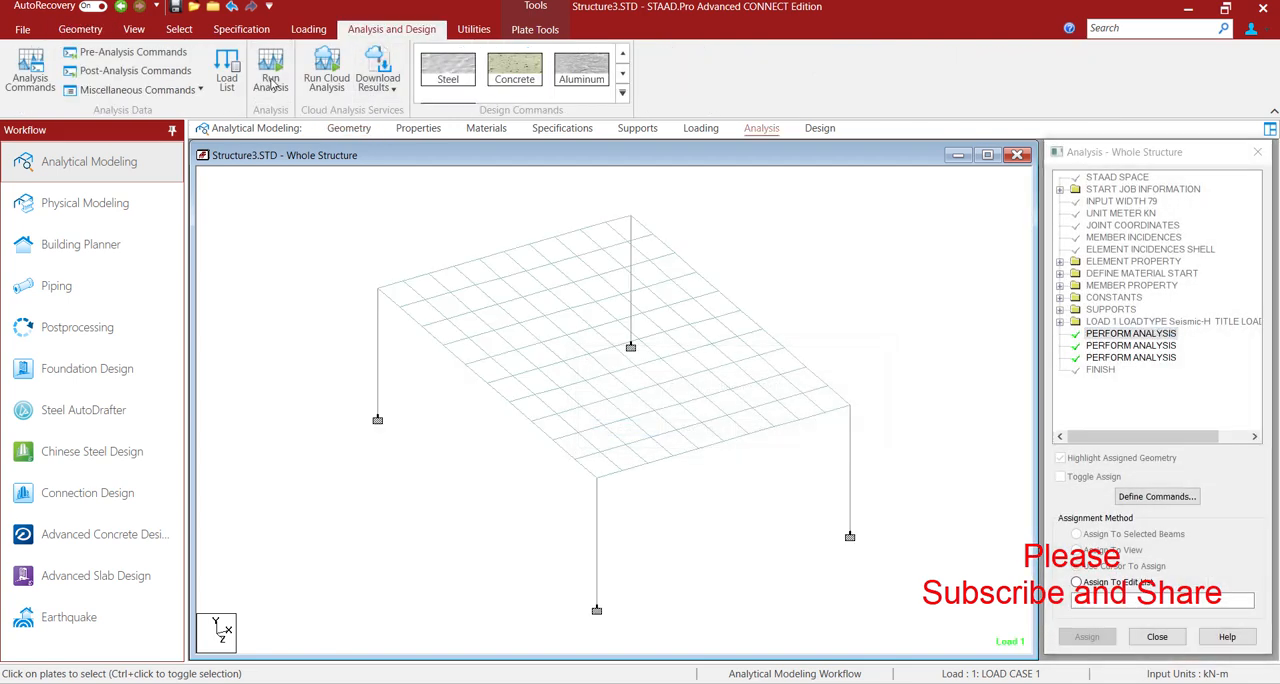
left_click(270, 70)
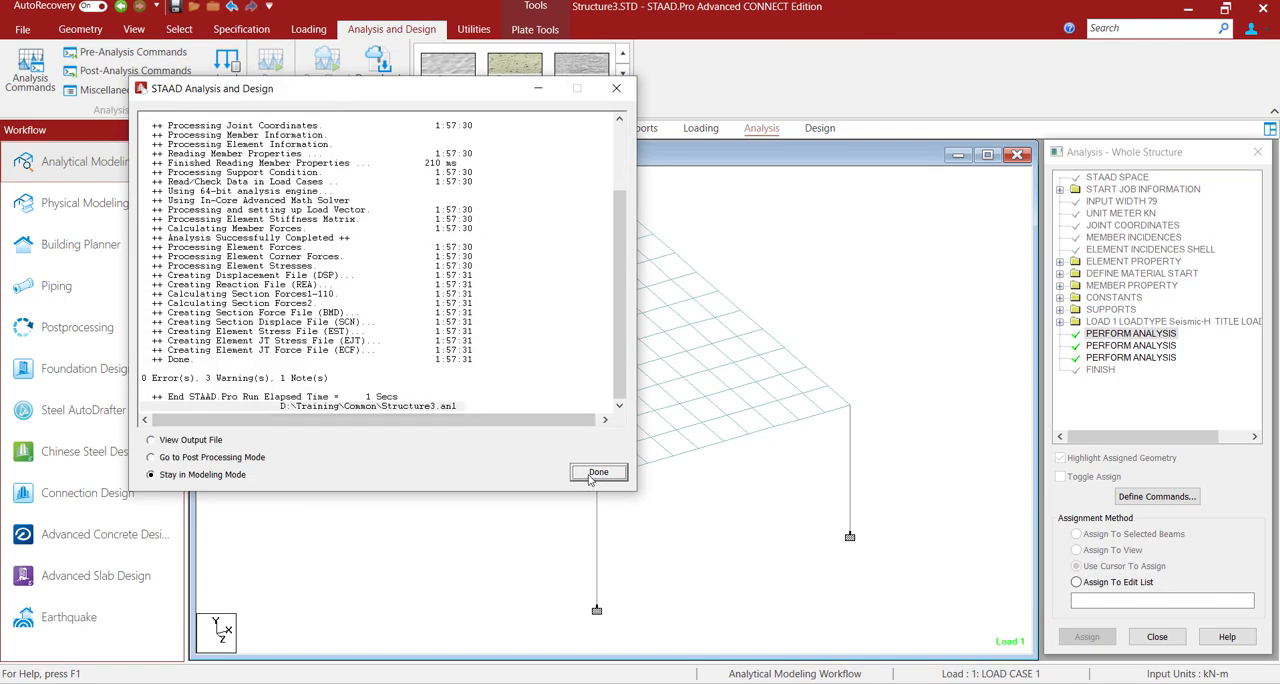
left_click(598, 472)
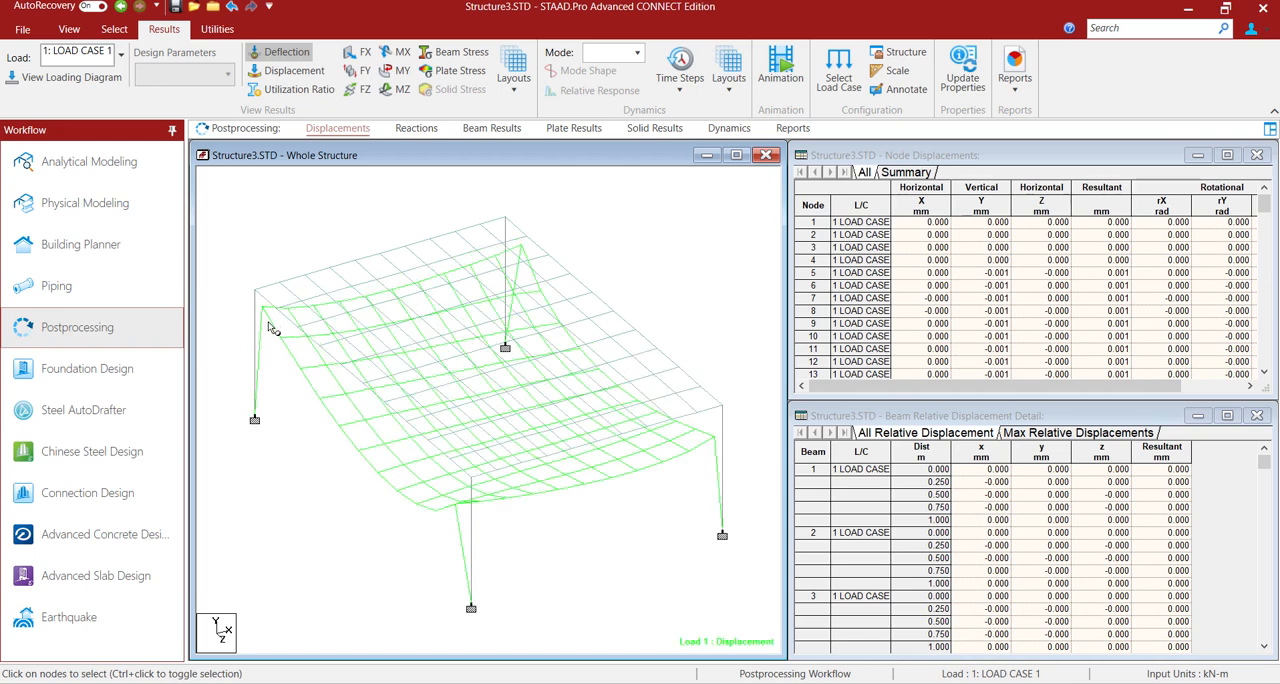
mouse_move(477, 515)
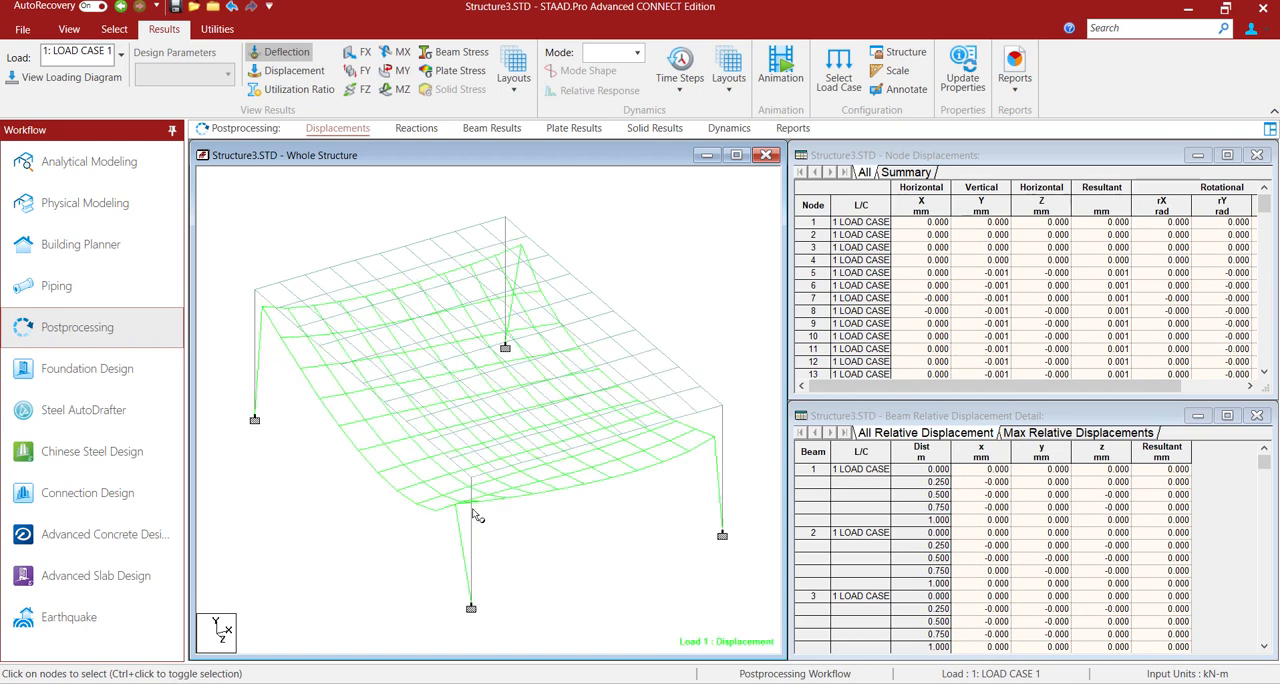
mouse_move(568, 487)
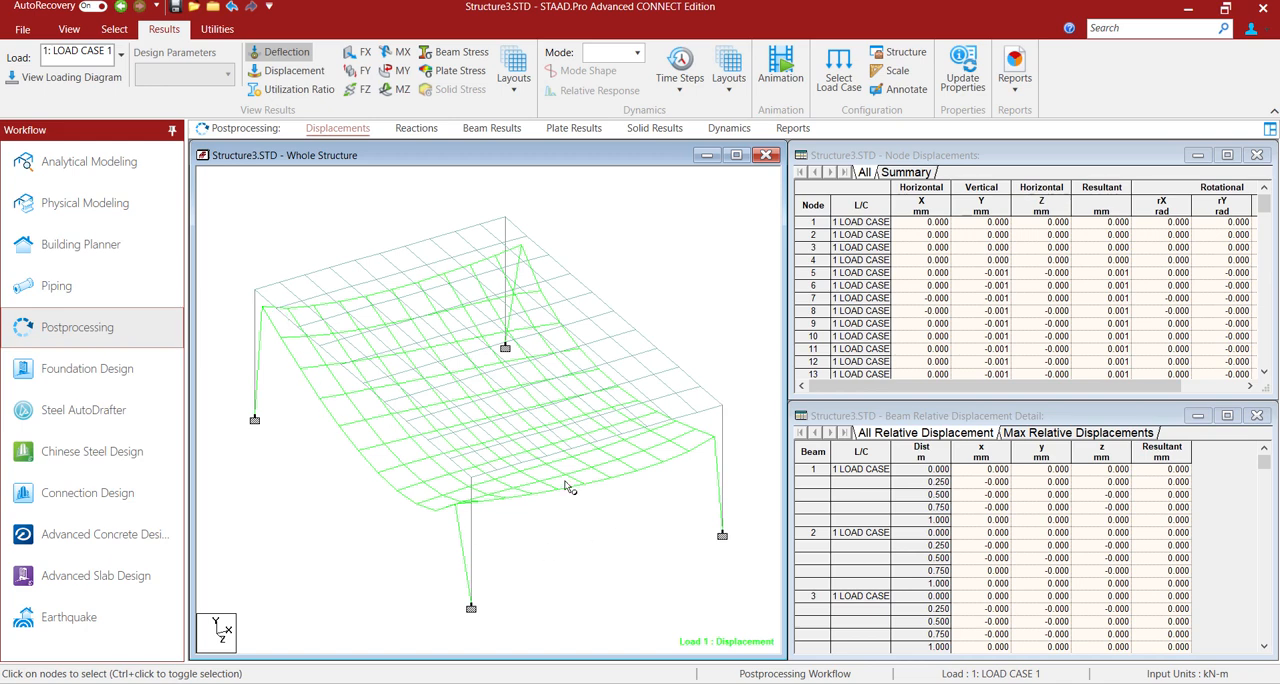
mouse_move(463, 509)
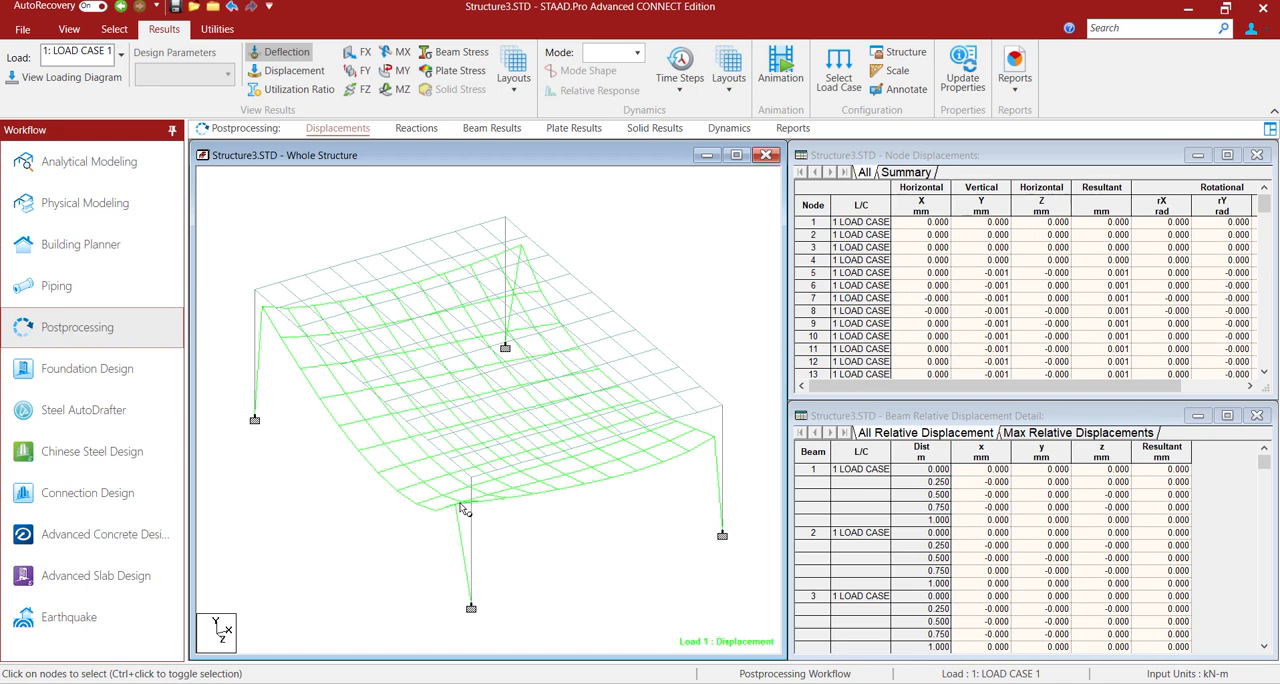
mouse_move(727, 443)
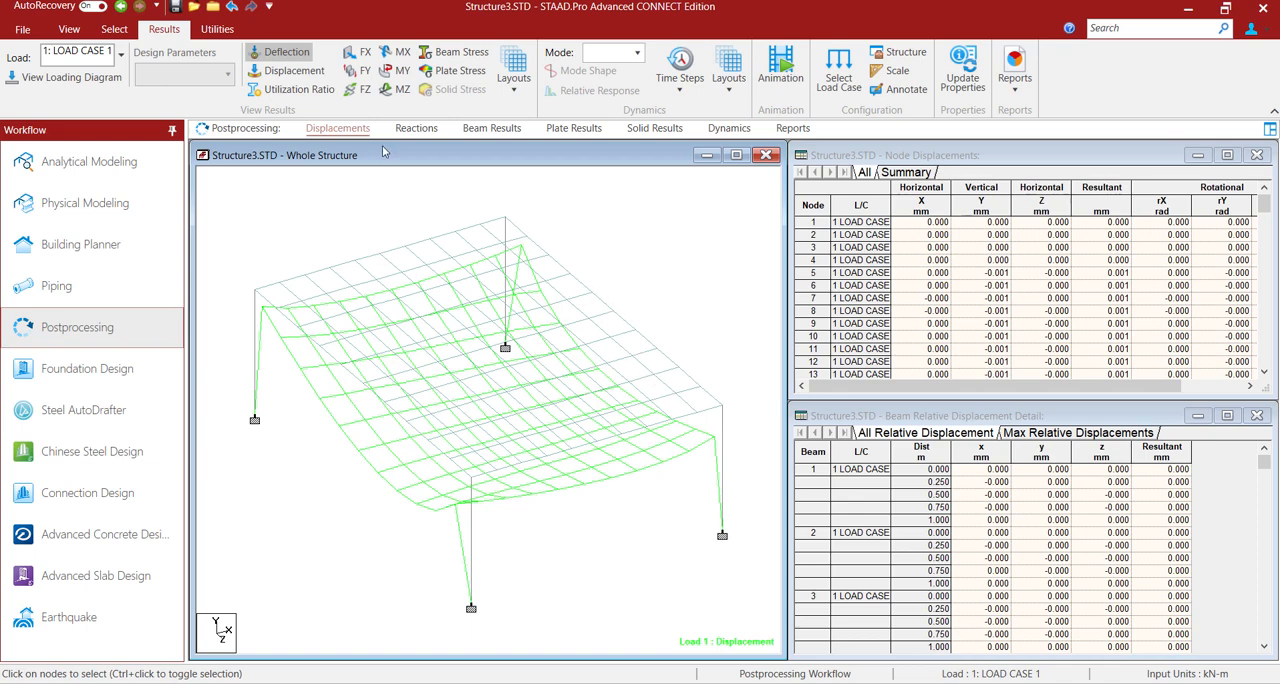
mouse_move(447, 71)
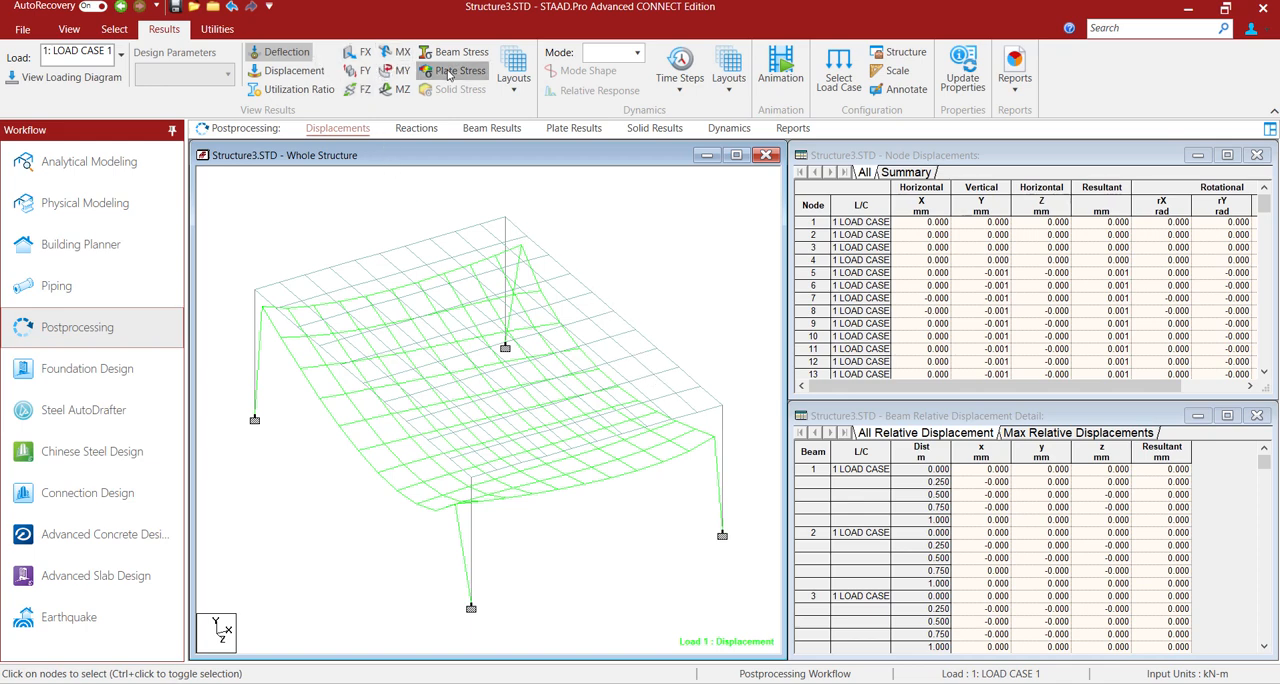
left_click(458, 71)
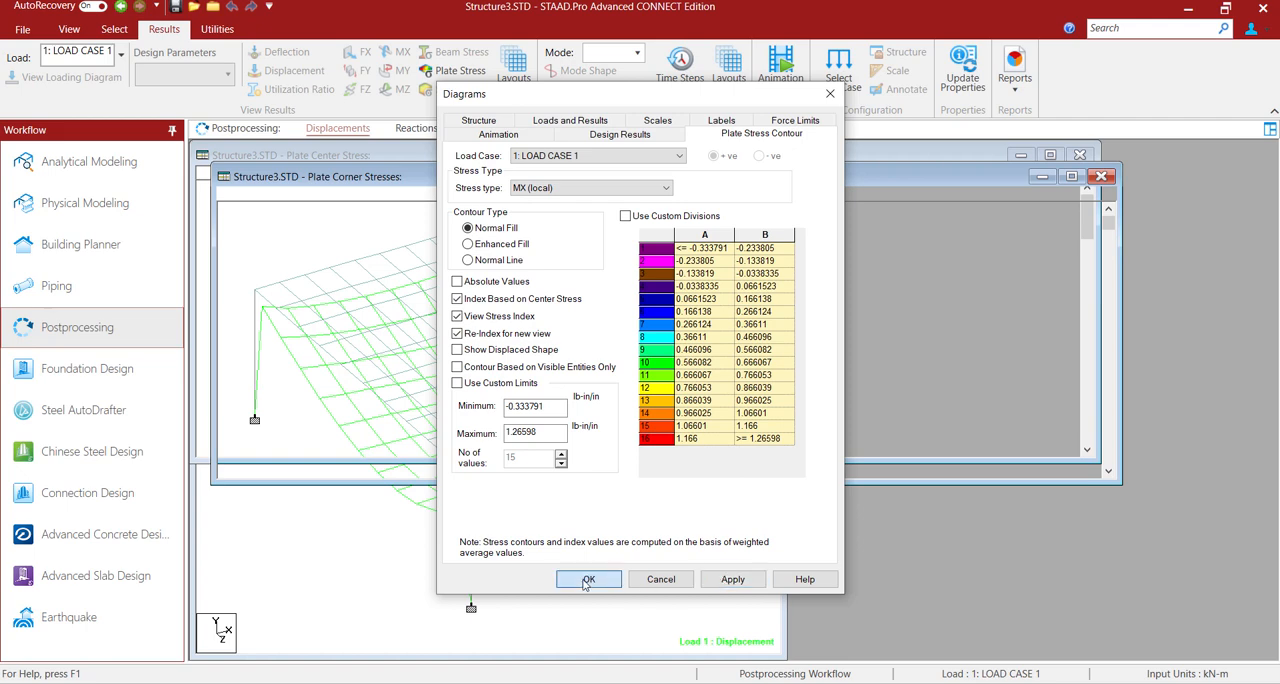
left_click(588, 579)
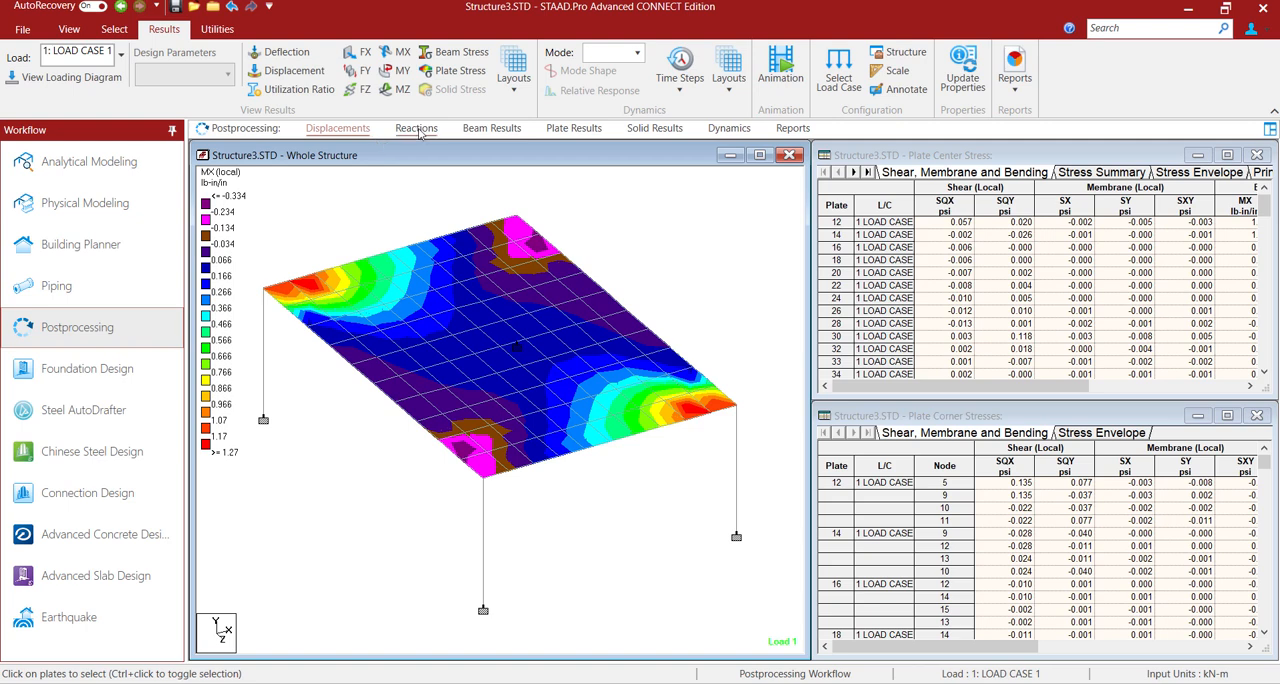
left_click(416, 128)
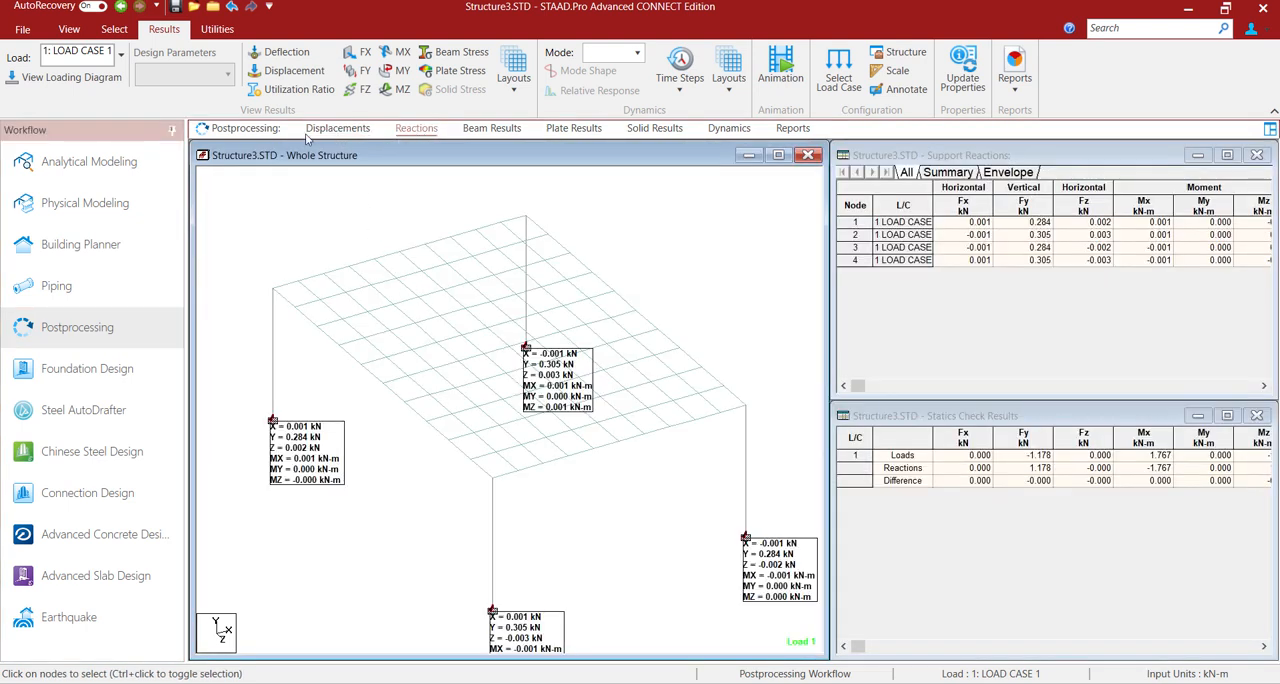
left_click(338, 127)
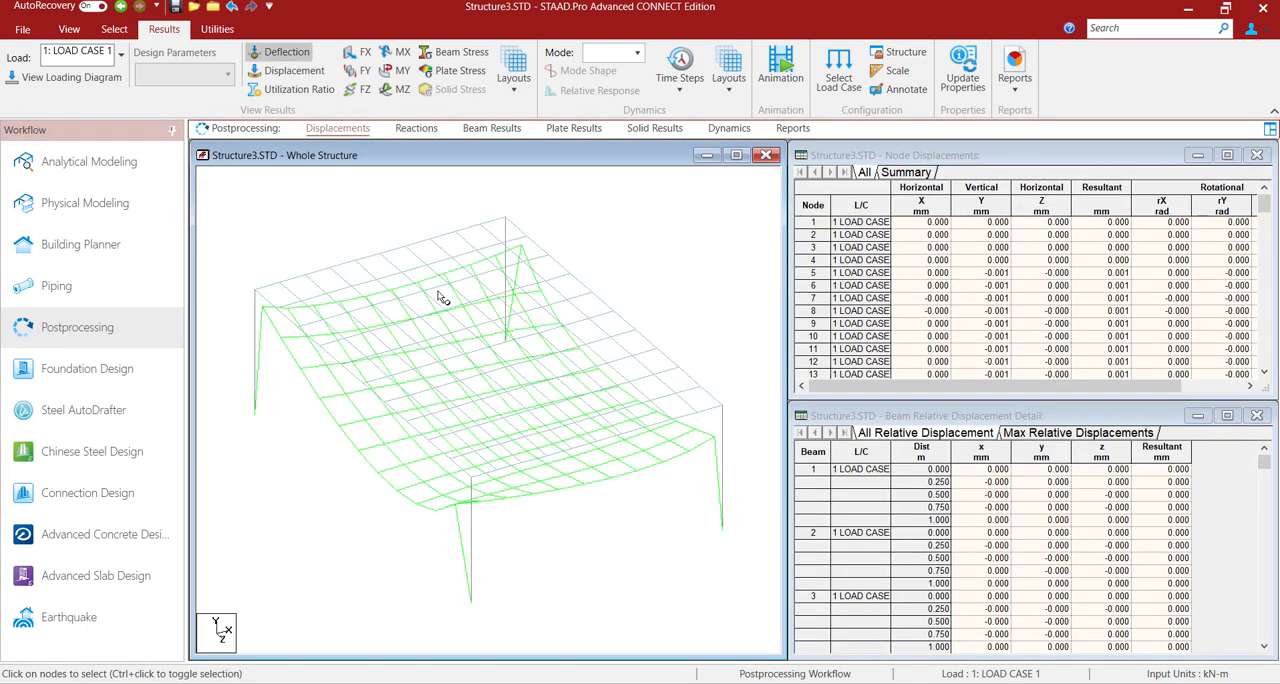
Step: Select nodes on the sagging slab, including node 78 near its middle
left_click(293, 70)
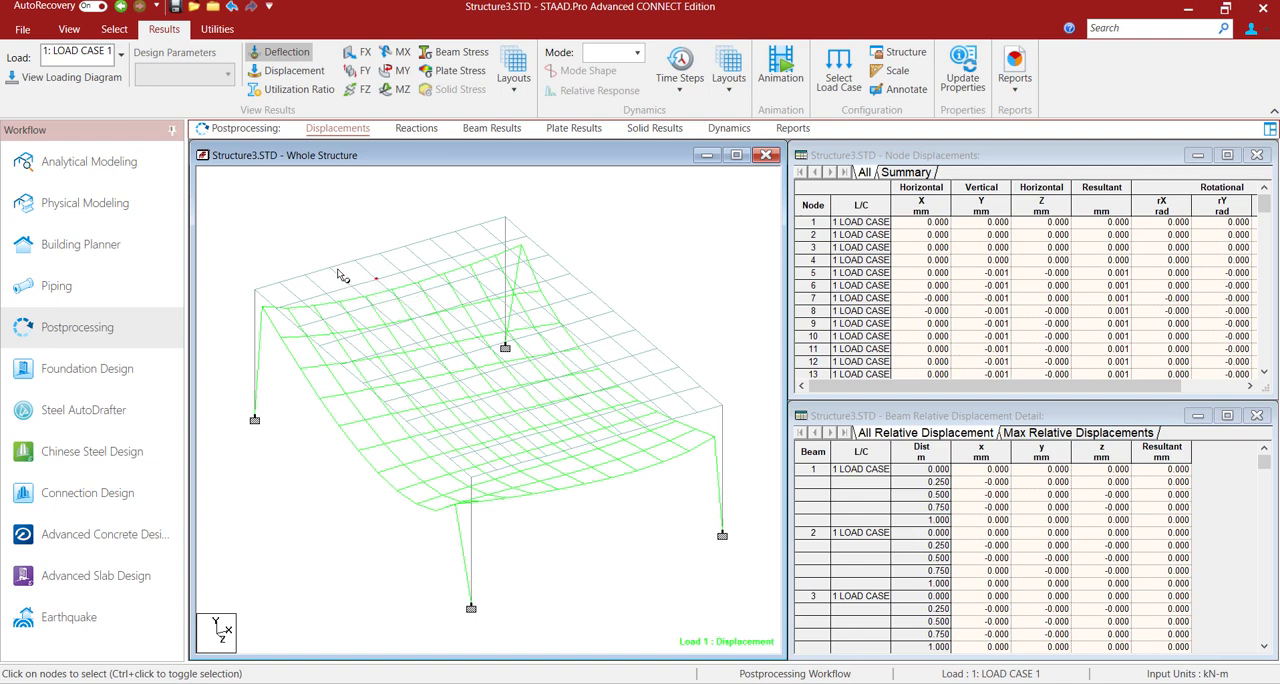
mouse_move(372, 287)
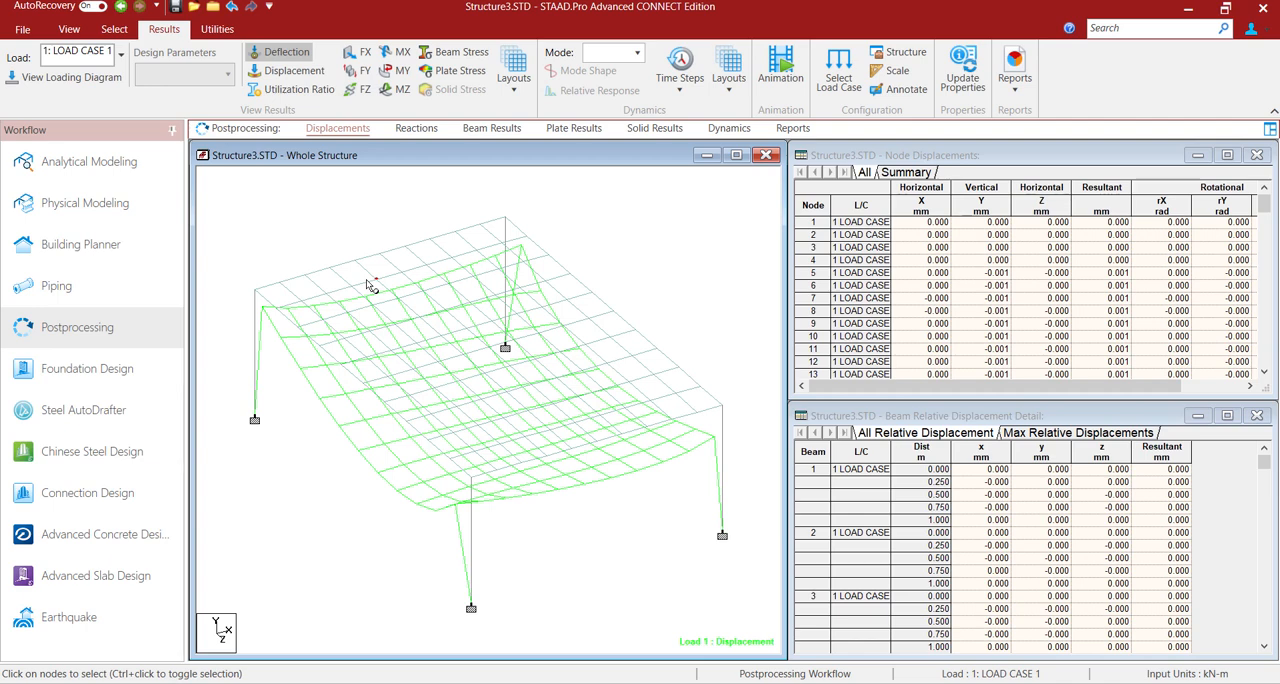
mouse_move(388, 258)
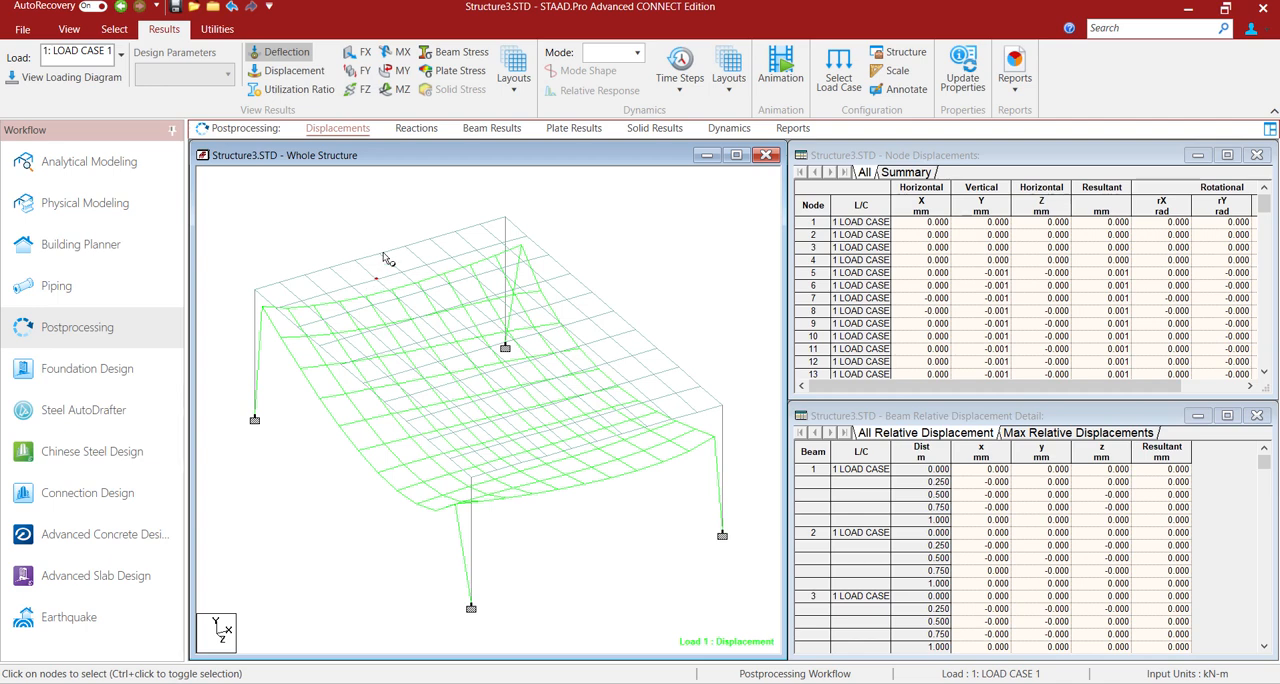
mouse_move(347, 250)
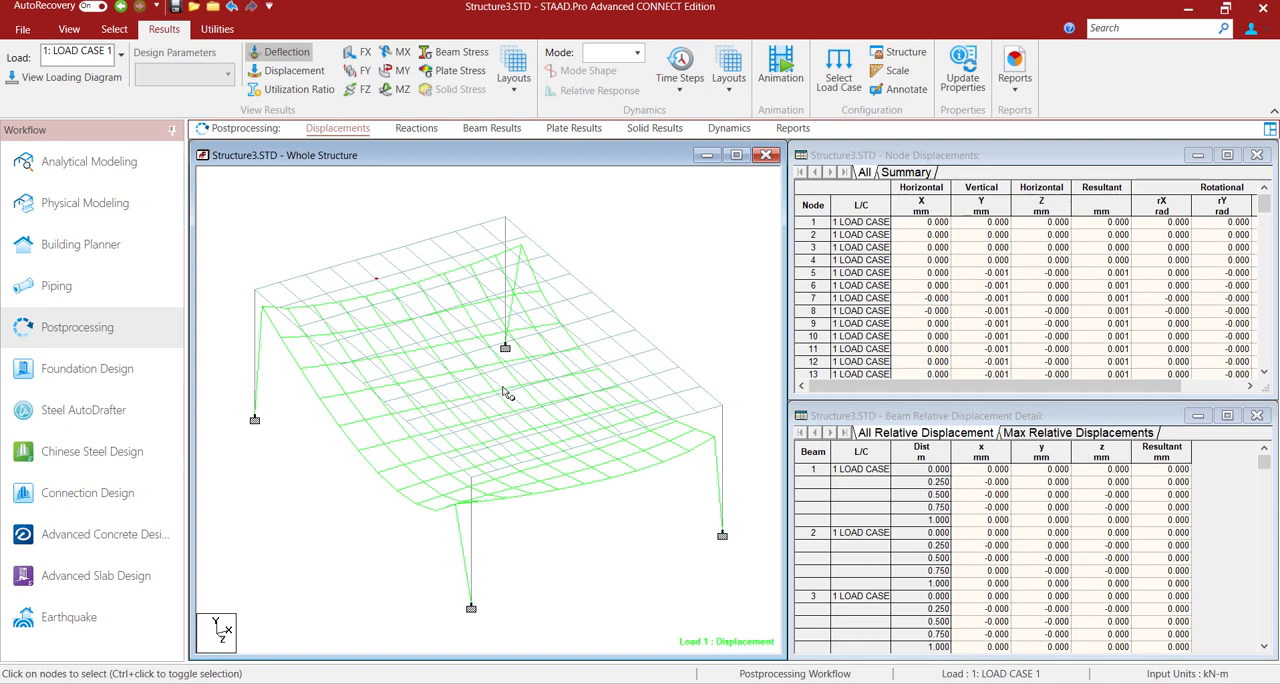
mouse_move(510, 375)
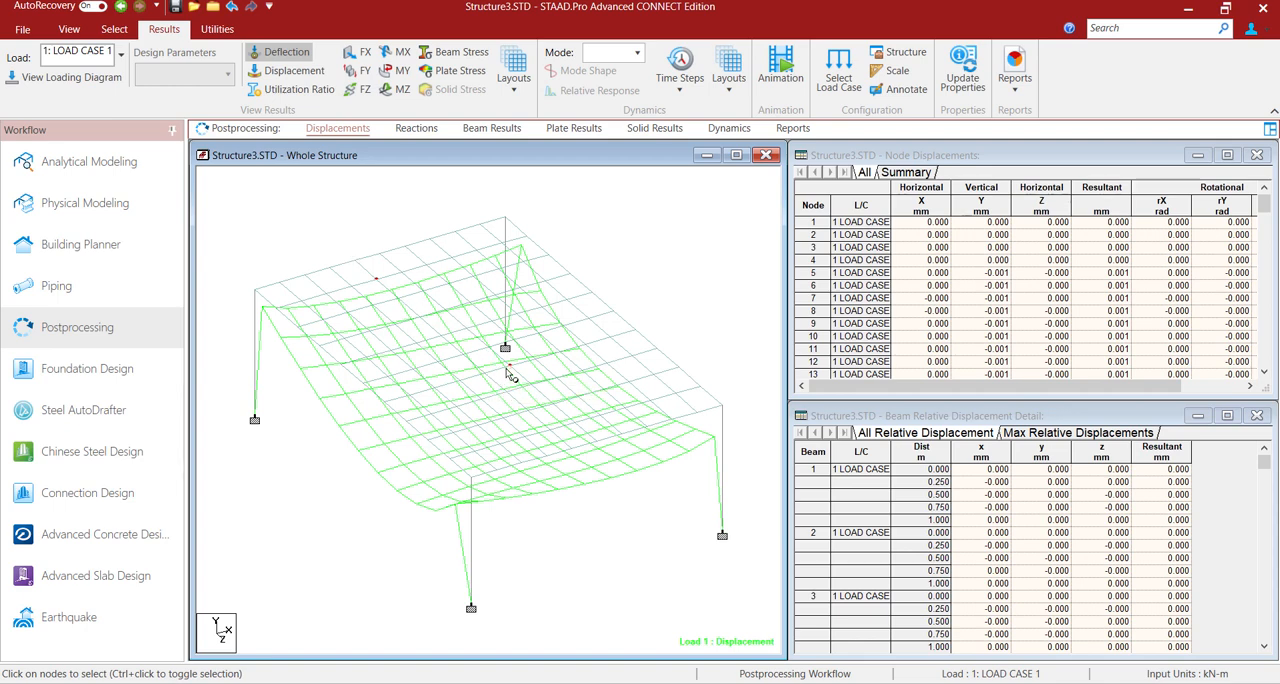
mouse_move(508, 375)
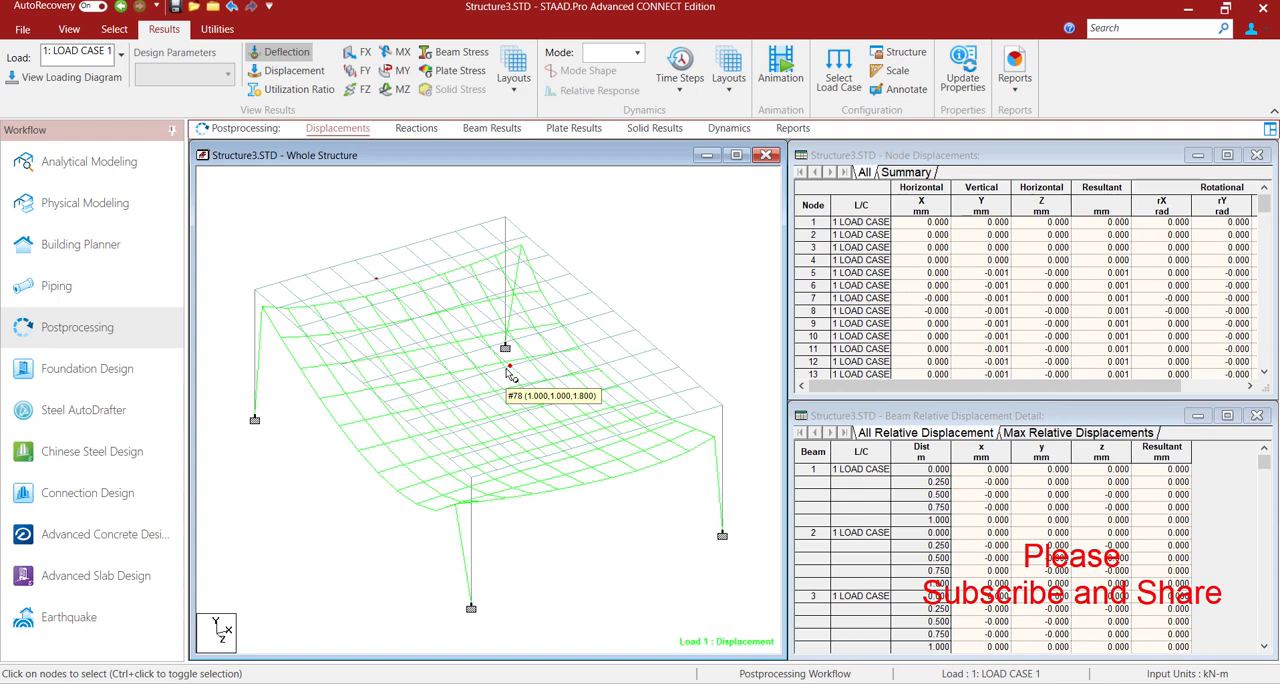
mouse_move(393, 365)
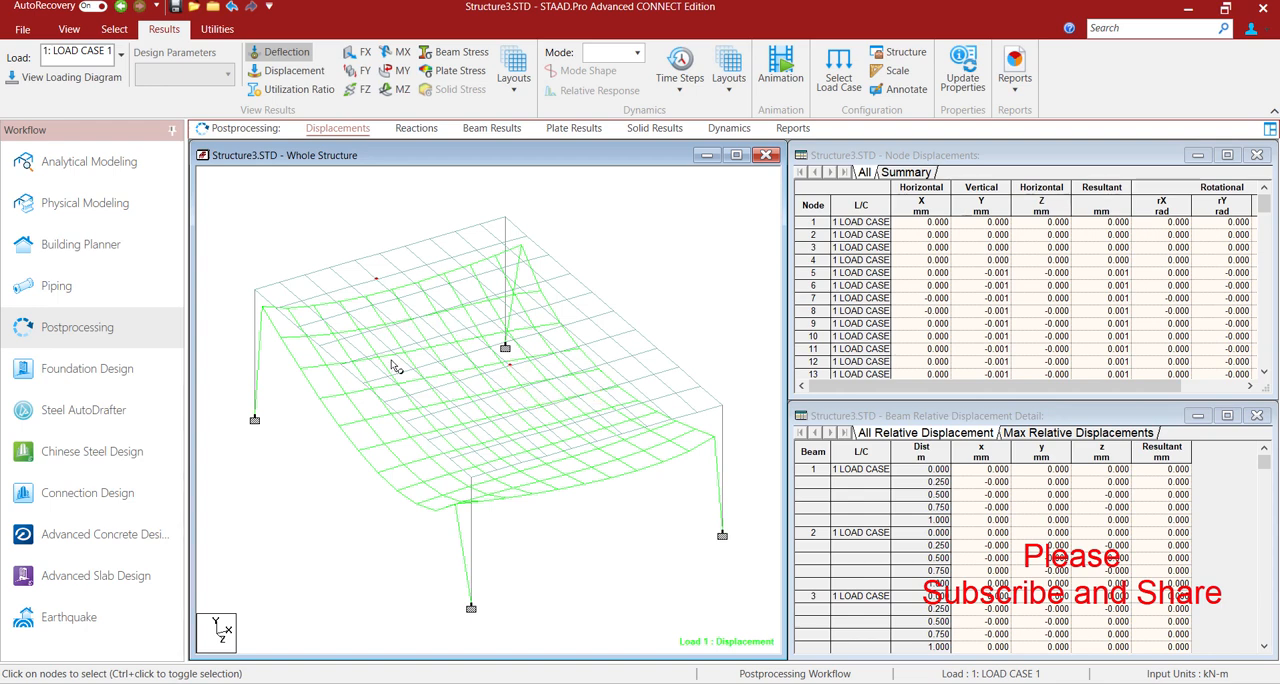